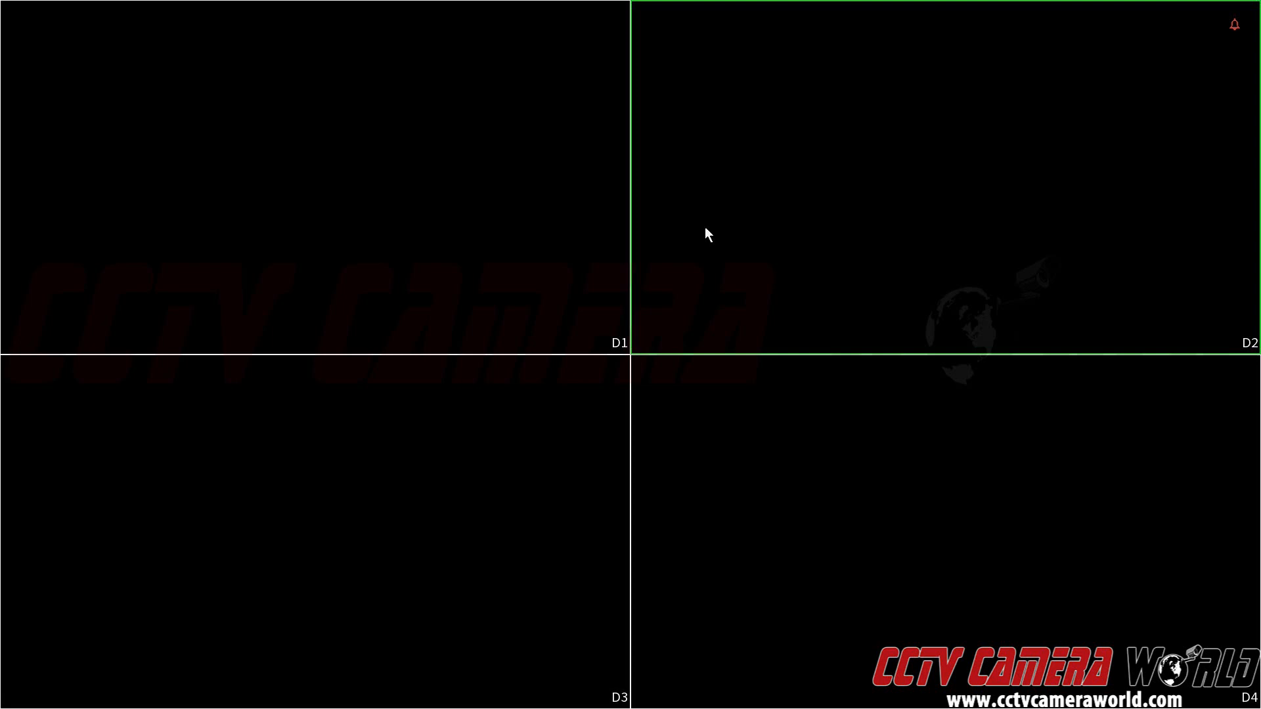
Step: Bring up the shortcut menu over the four-channel live view
right_click(707, 234)
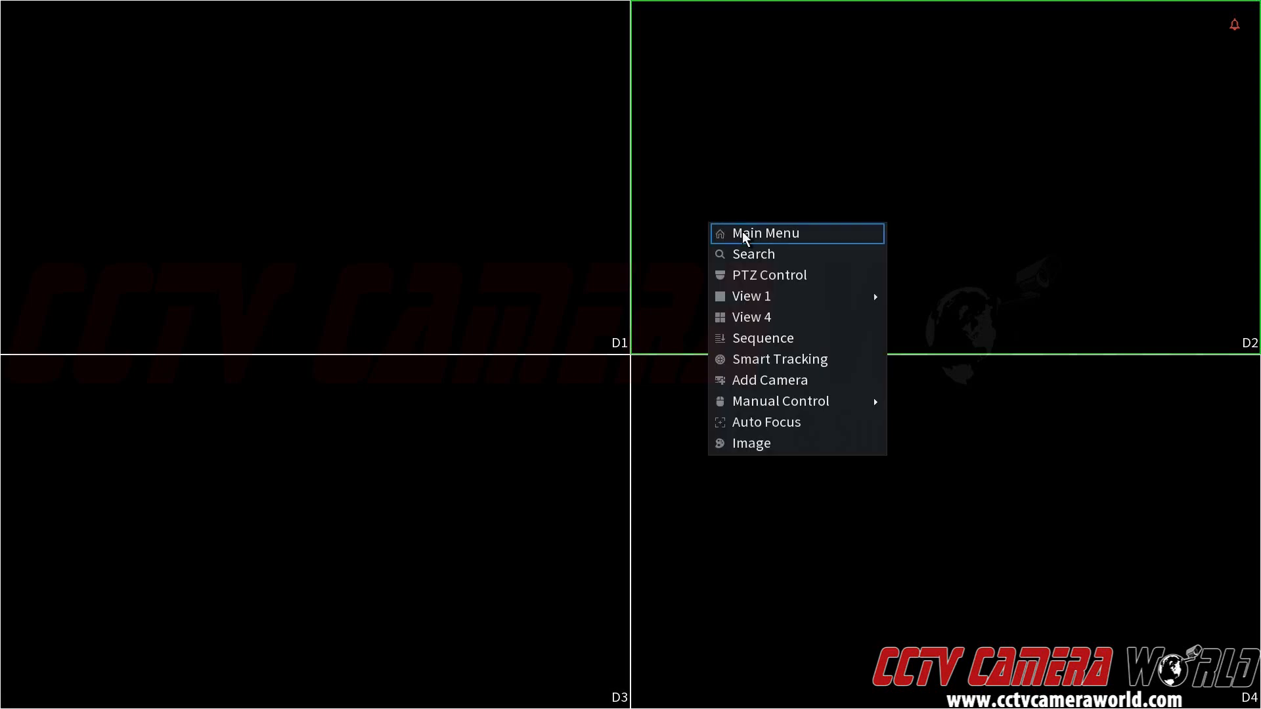
Step: Unlock the recorder with the admin pattern and reach the Camera settings page
left_click(765, 234)
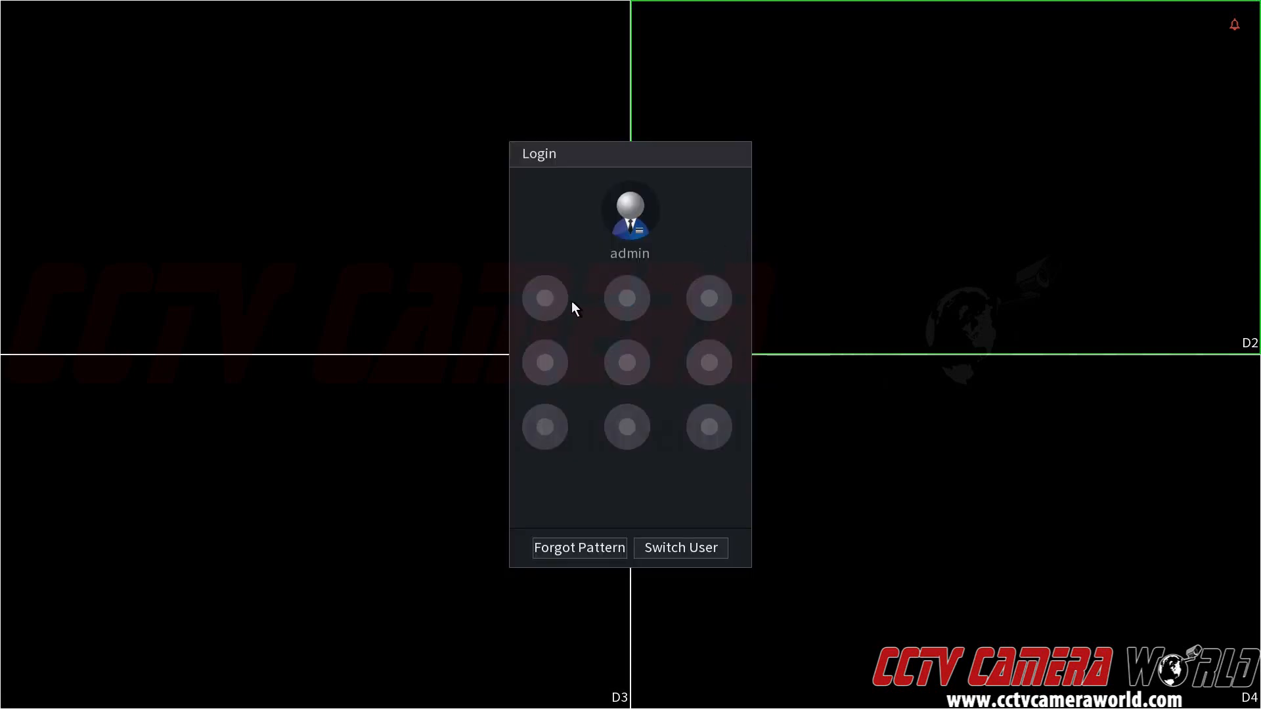
left_click_drag(544, 299, 708, 298)
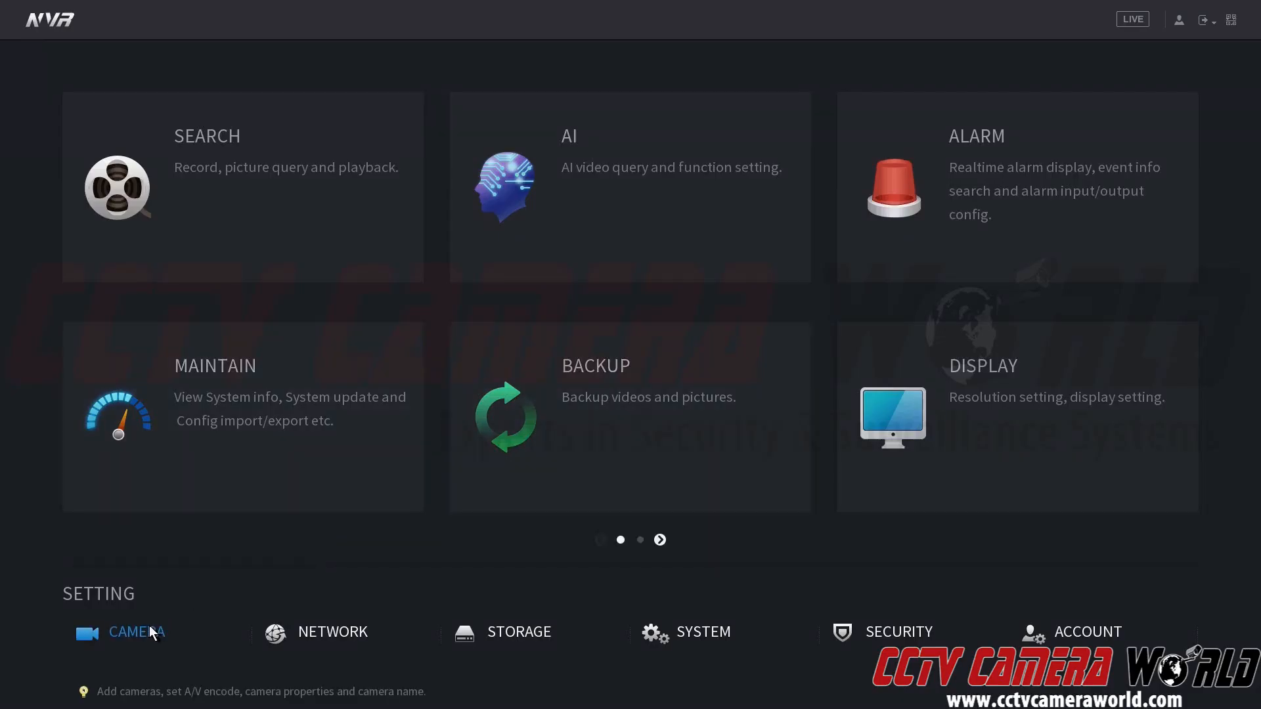
left_click(135, 632)
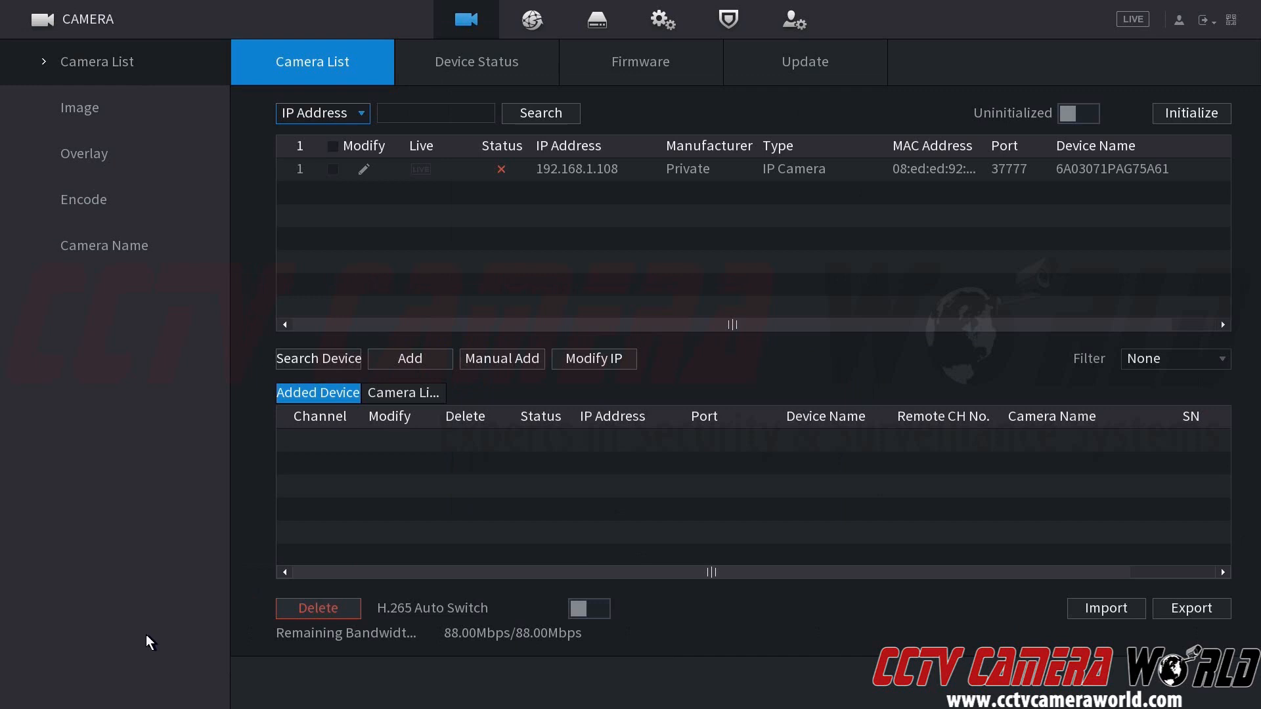
mouse_move(100, 72)
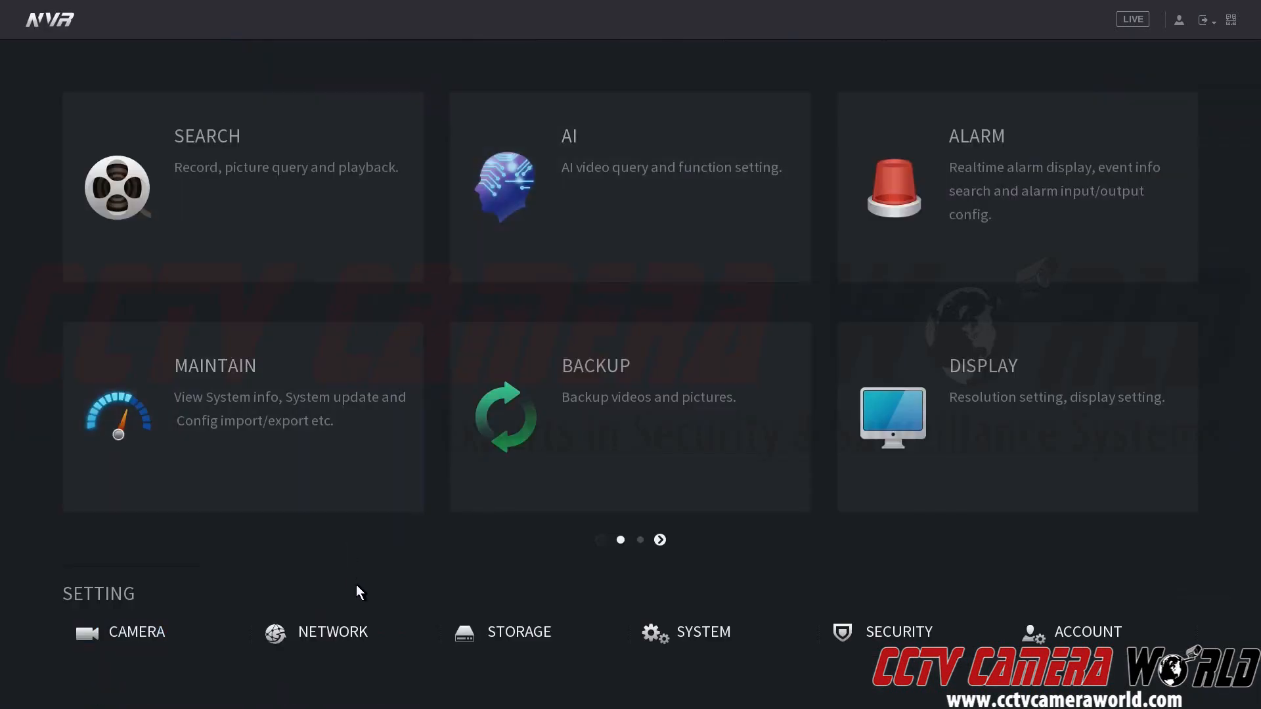
left_click(333, 632)
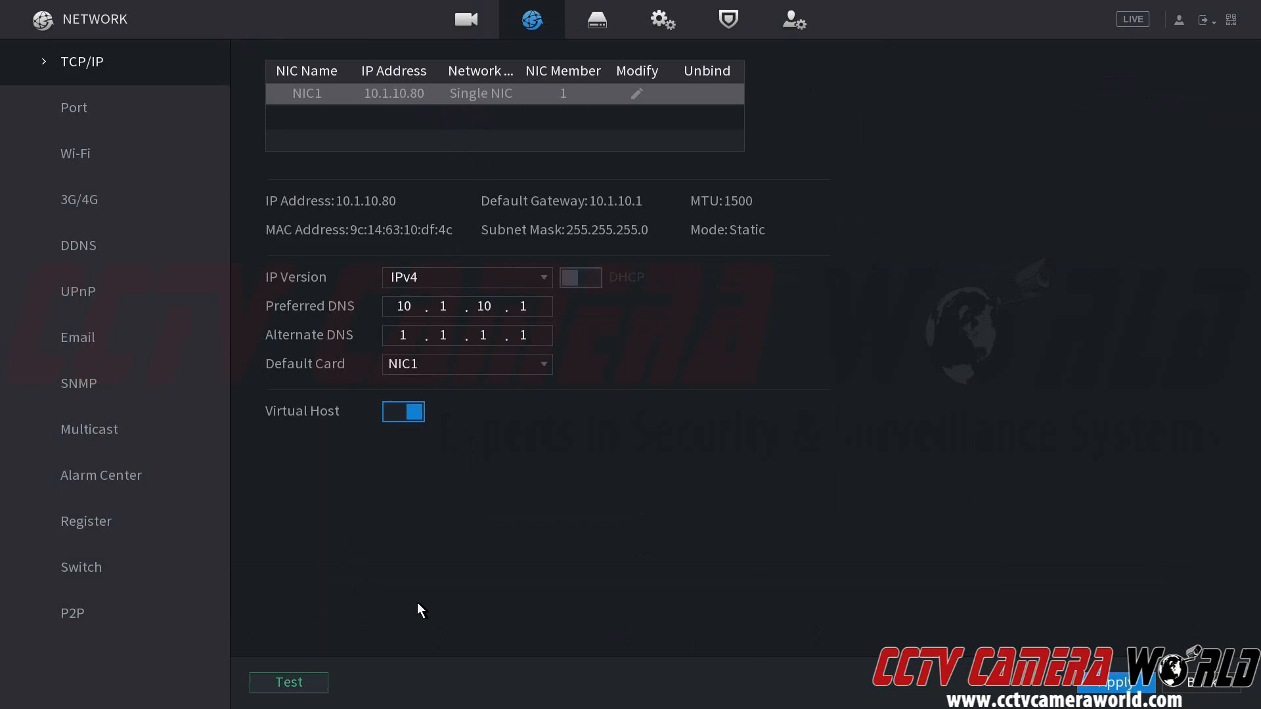
mouse_move(381, 116)
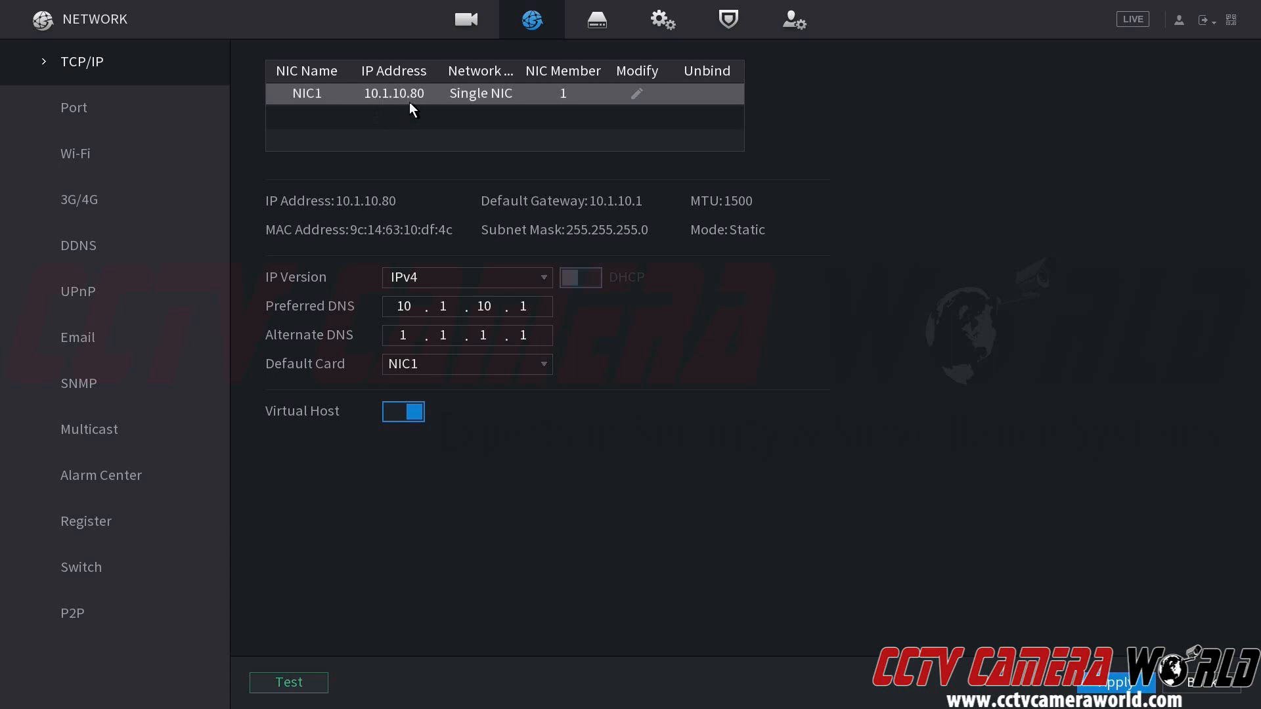
mouse_move(371, 105)
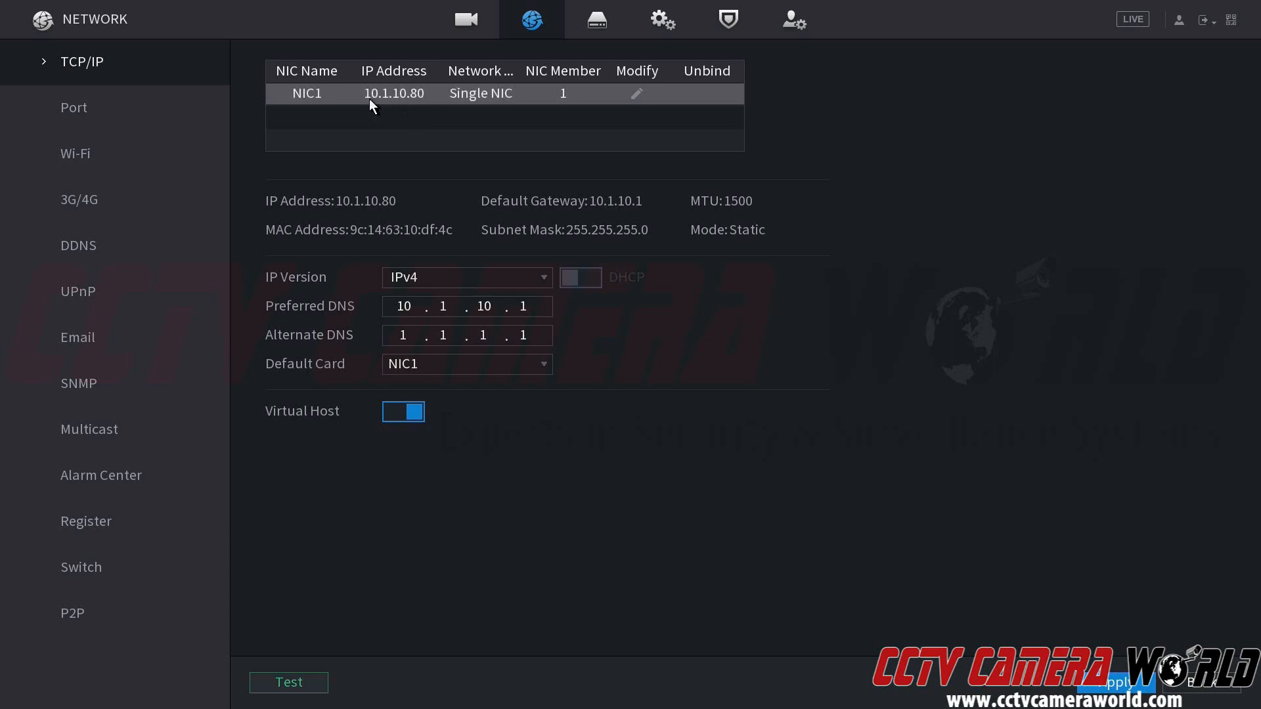
mouse_move(410, 105)
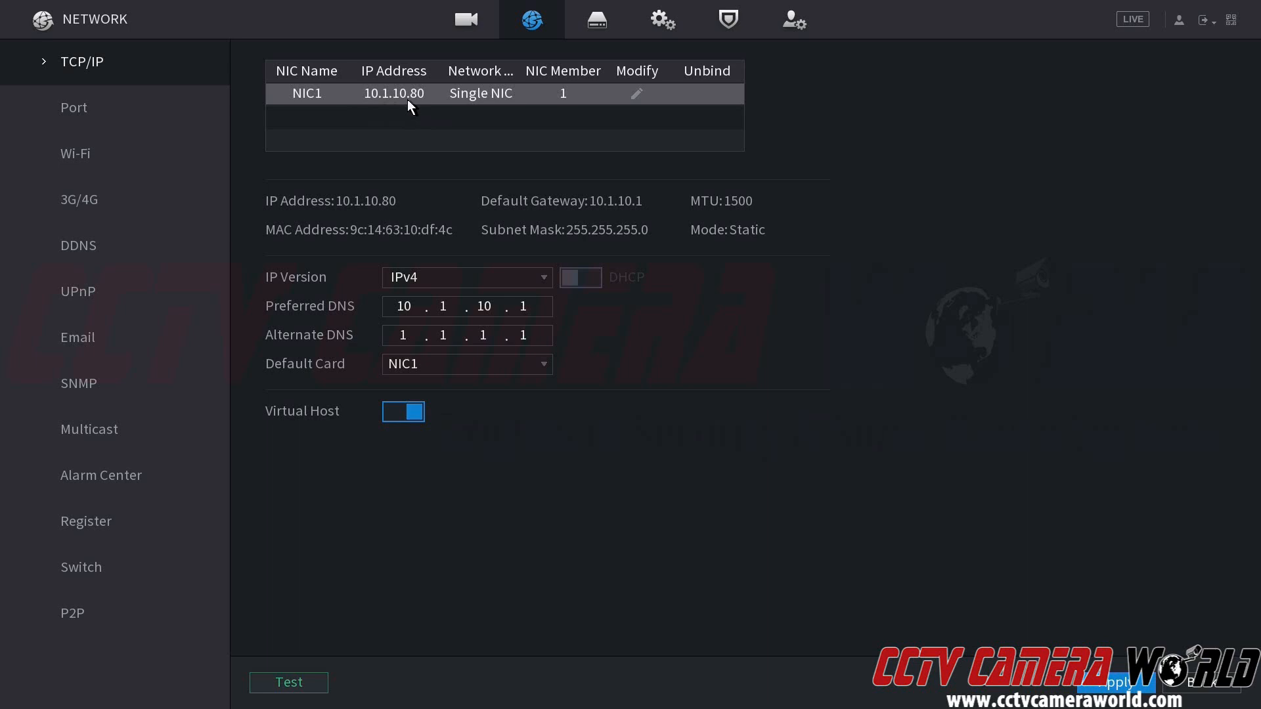
mouse_move(448, 163)
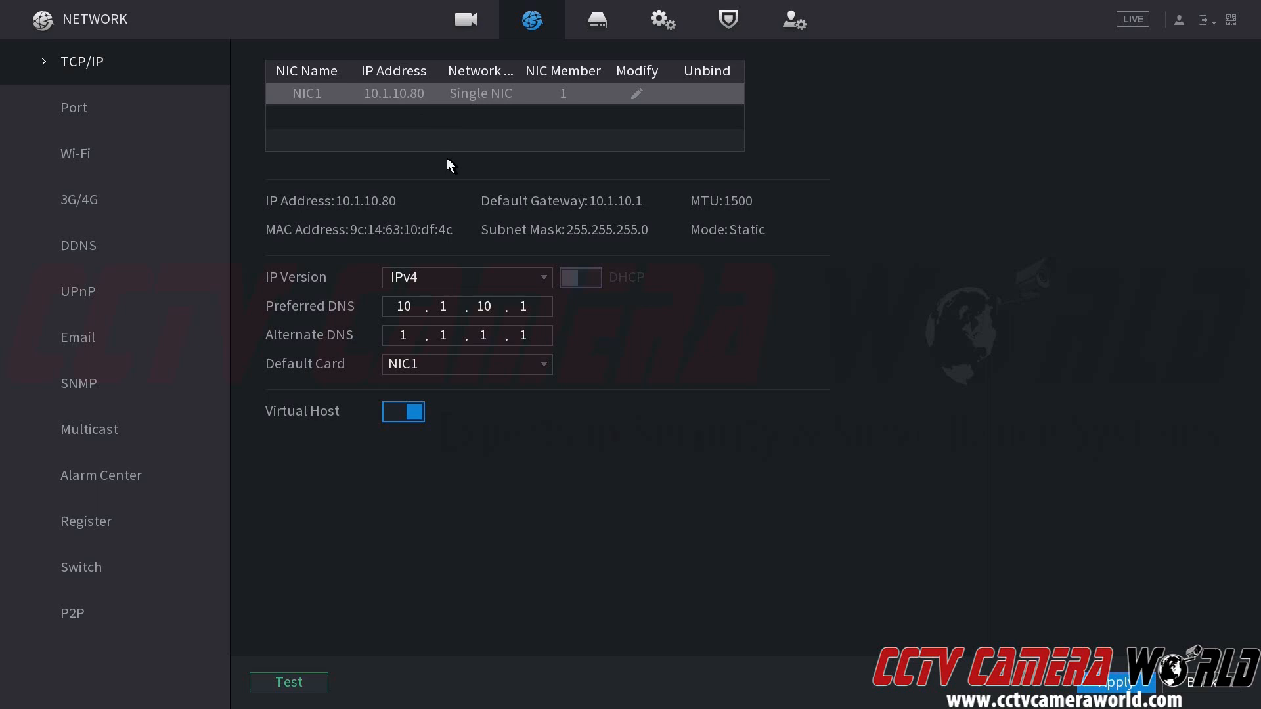
mouse_move(464, 129)
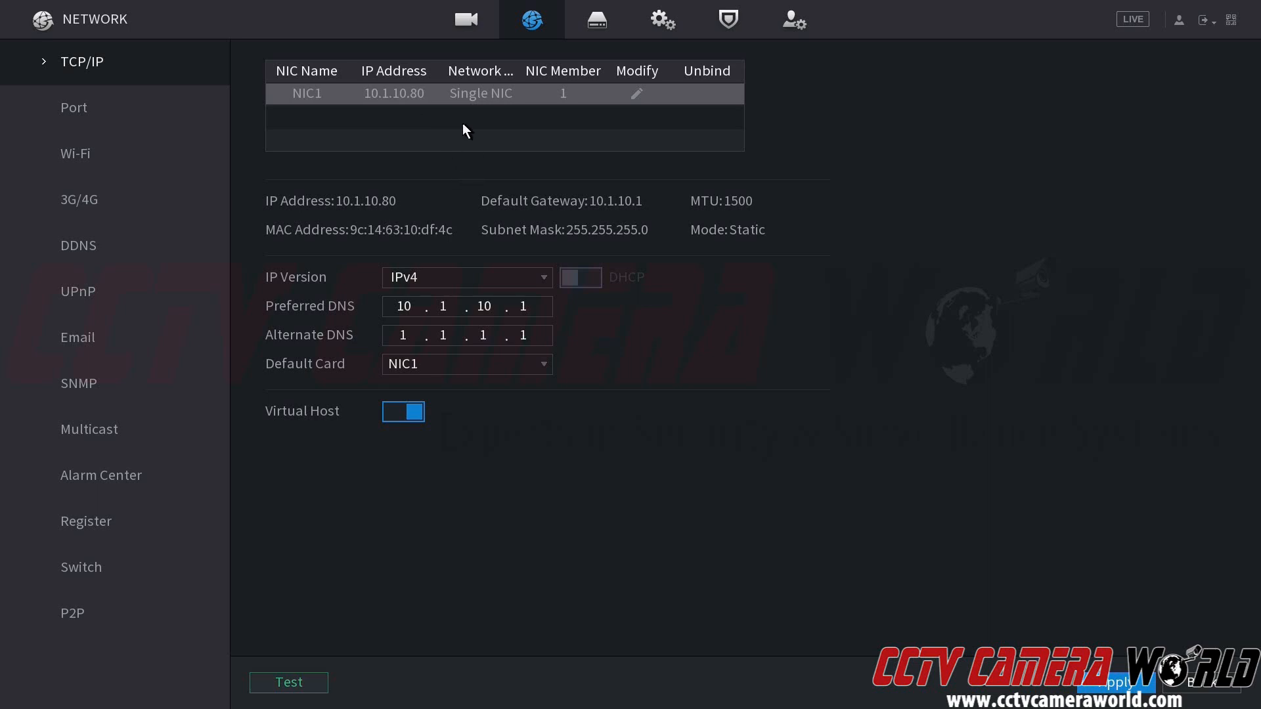
mouse_move(466, 19)
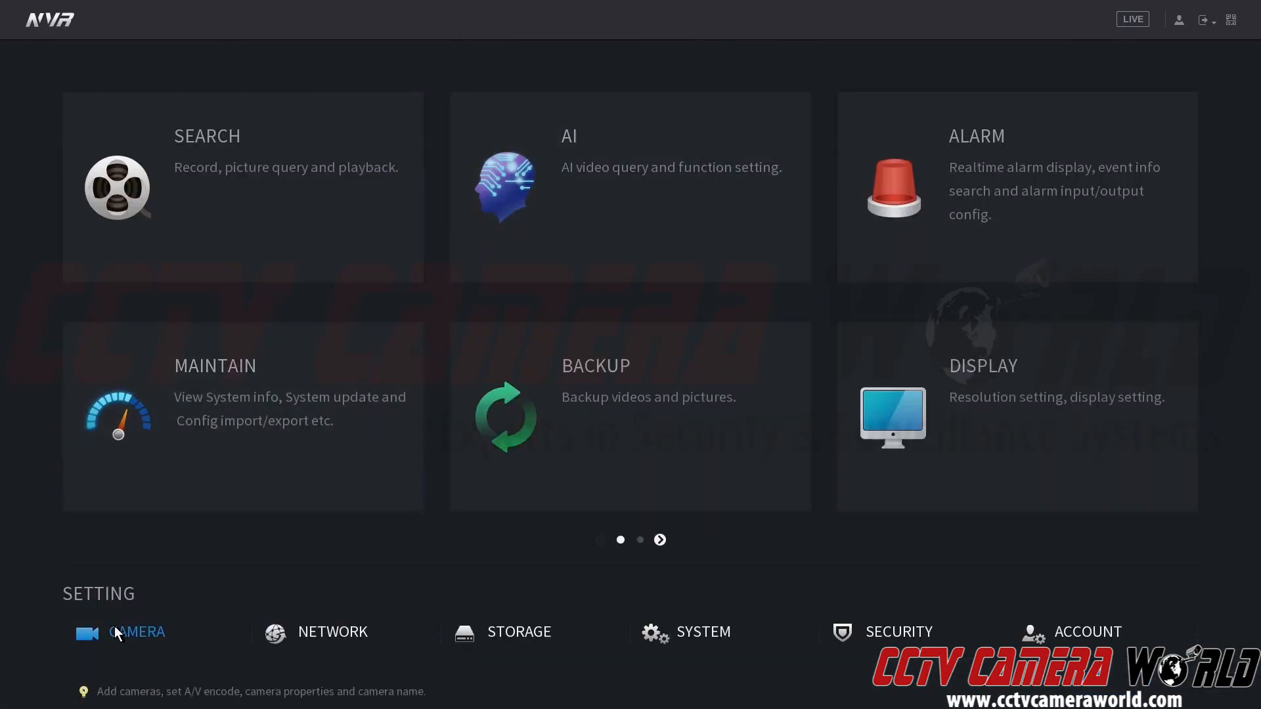
Step: Check the uninitialized 192.168.1.108 camera in the Camera List
left_click(135, 632)
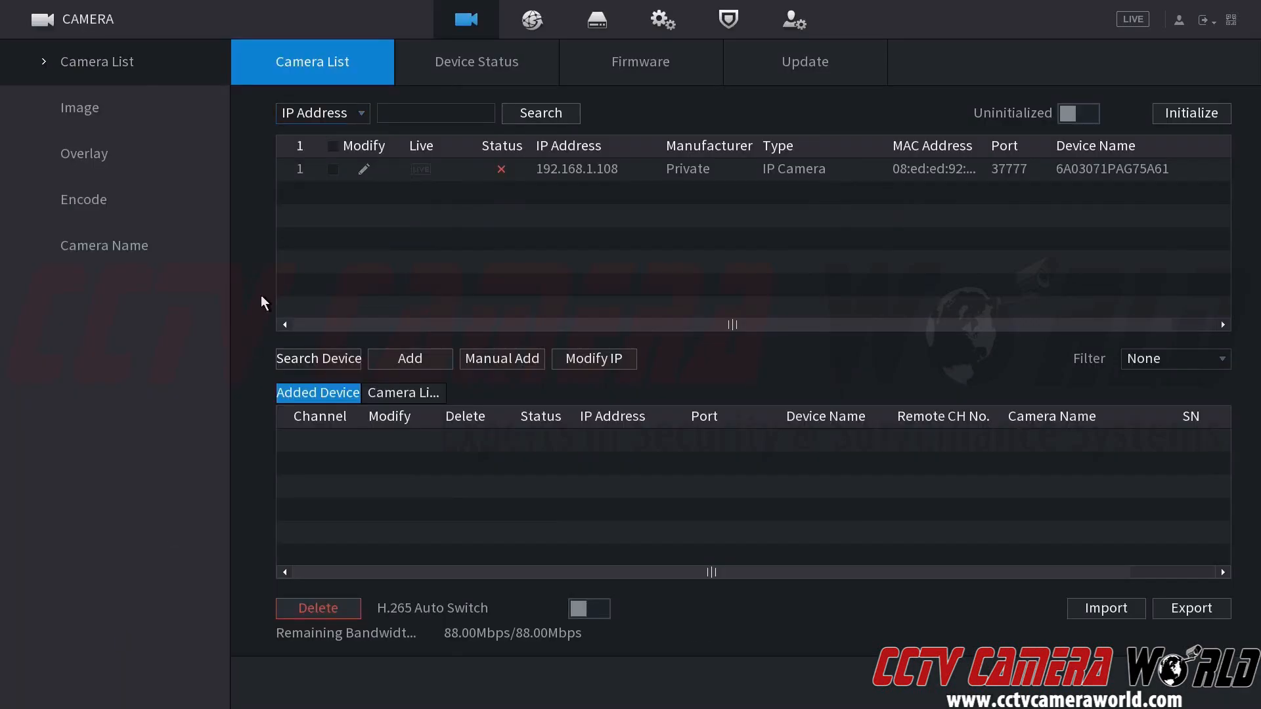
mouse_move(303, 192)
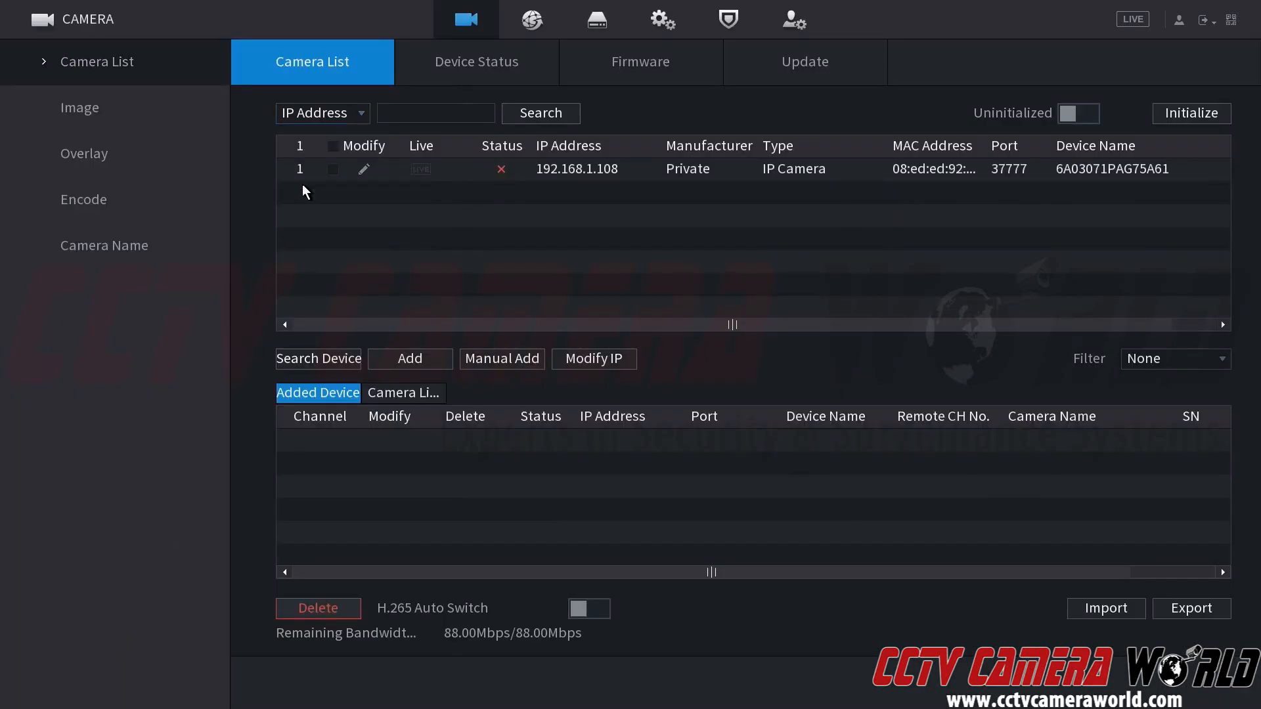
mouse_move(379, 174)
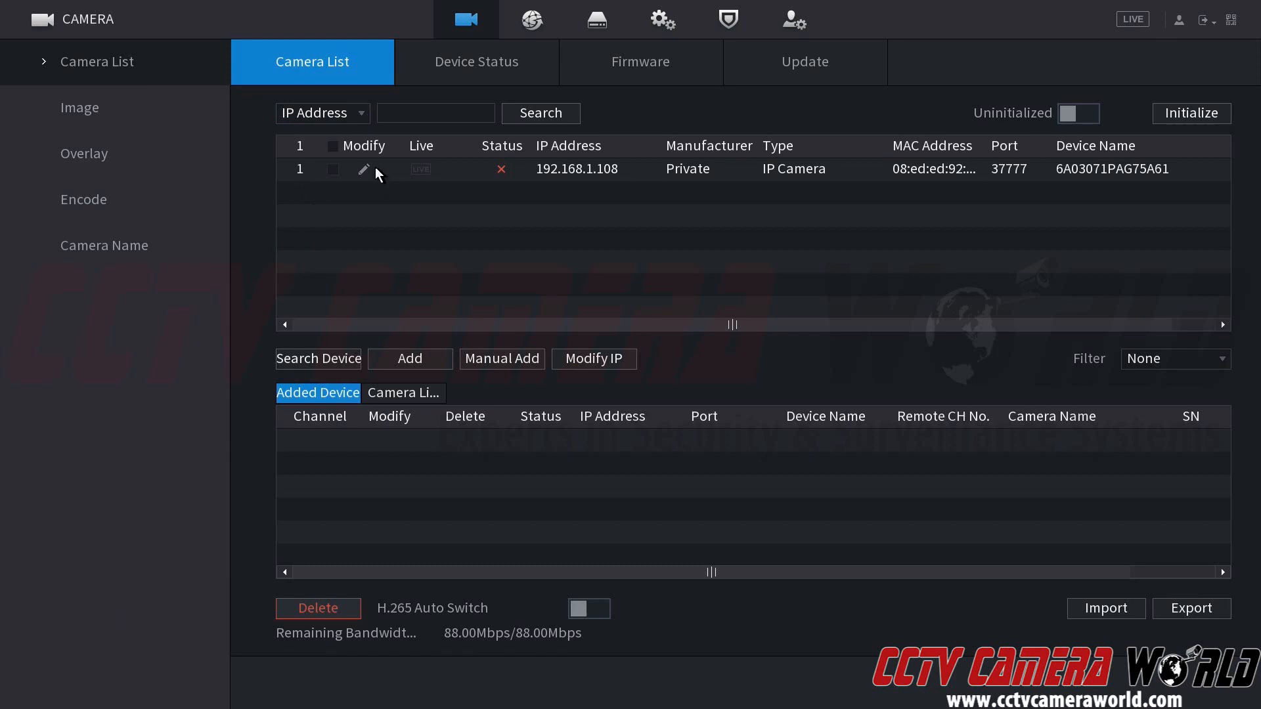
mouse_move(499, 181)
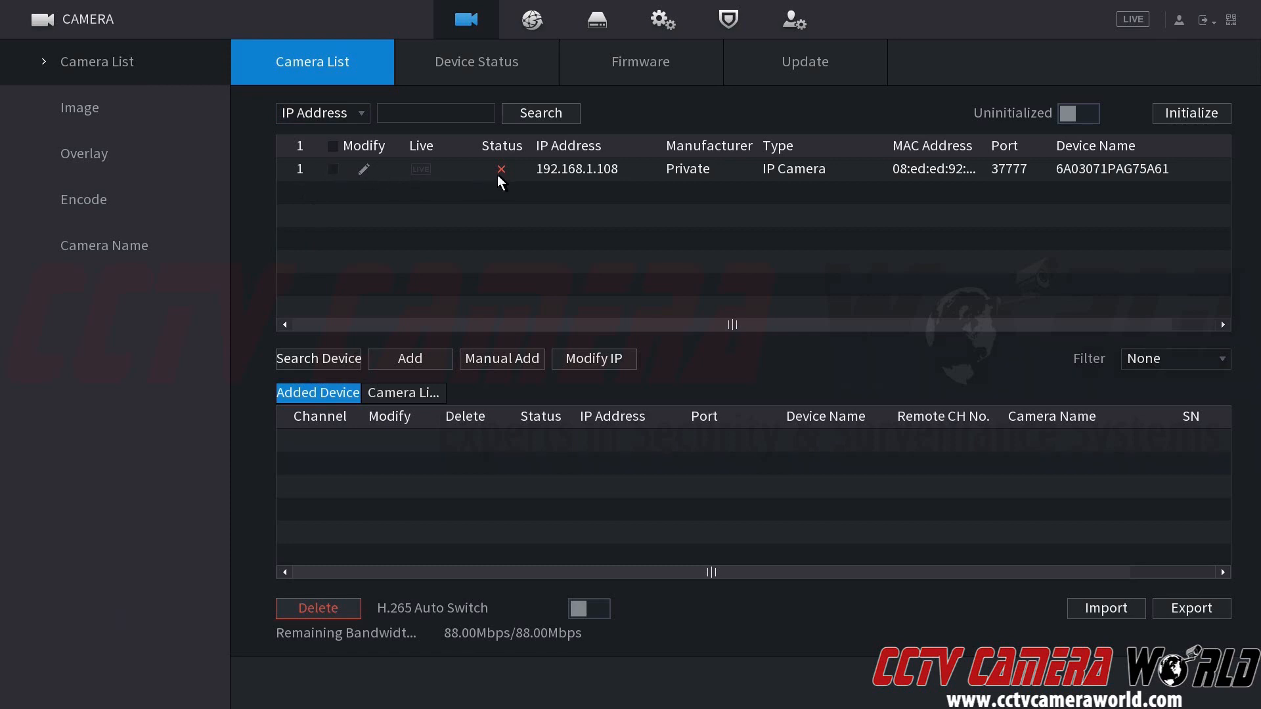
mouse_move(335, 177)
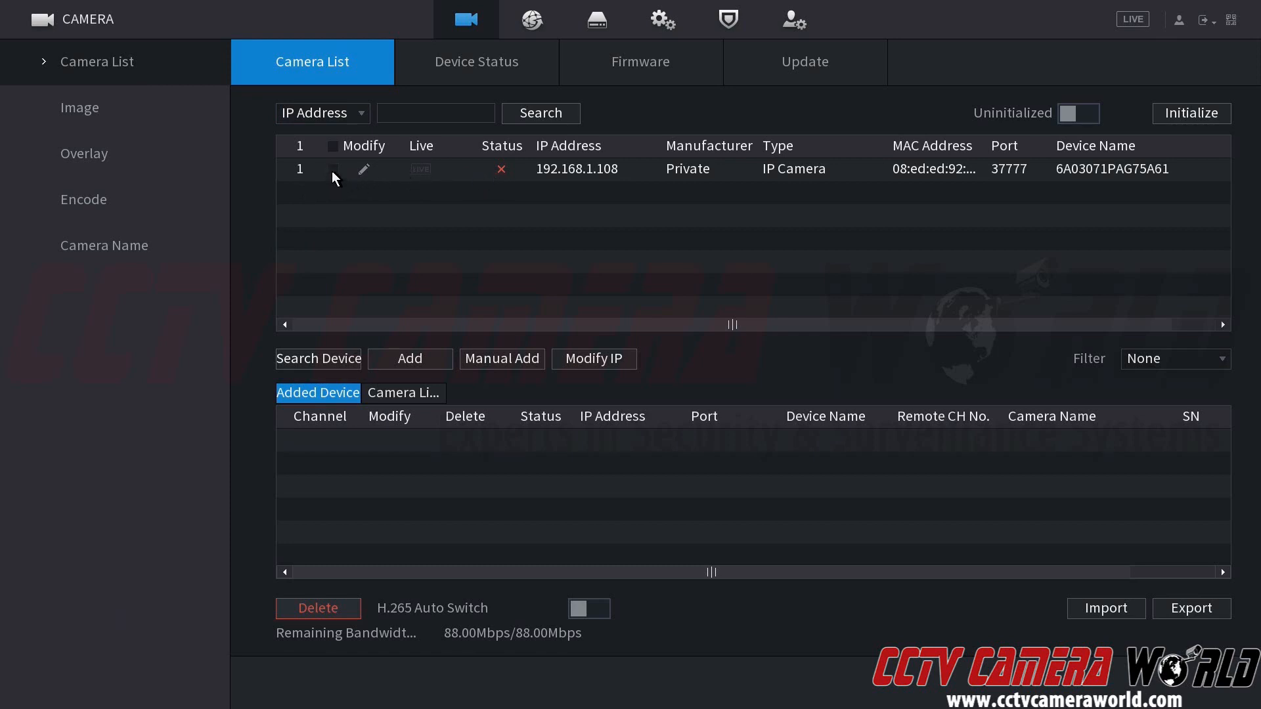
left_click(332, 170)
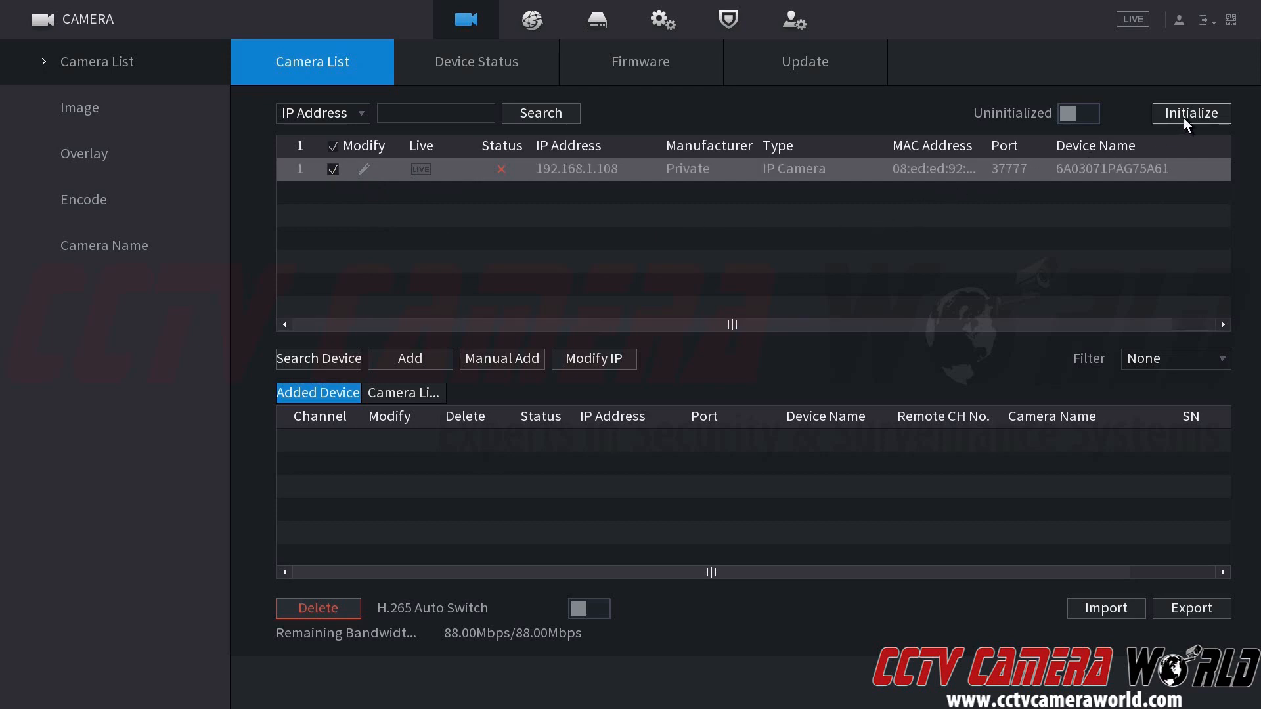
Step: Start Device Initialization for the camera, keeping 'Use local password and email' on
left_click(1192, 113)
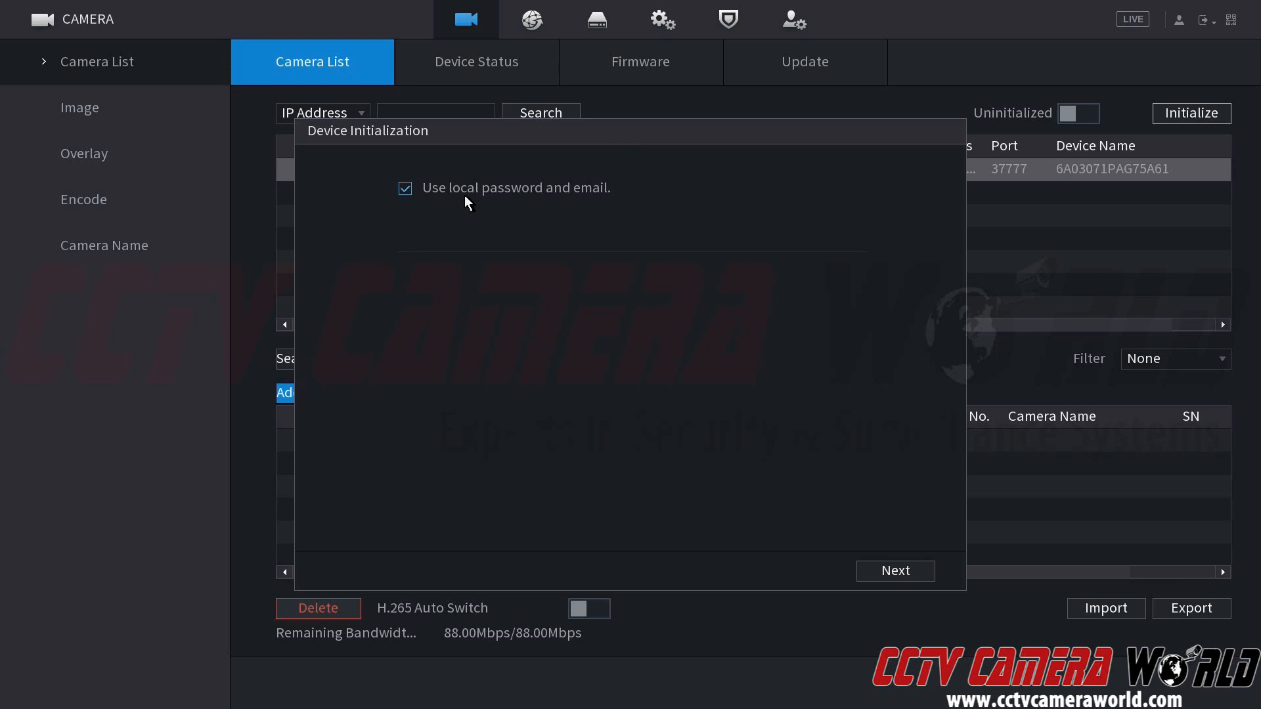
mouse_move(557, 227)
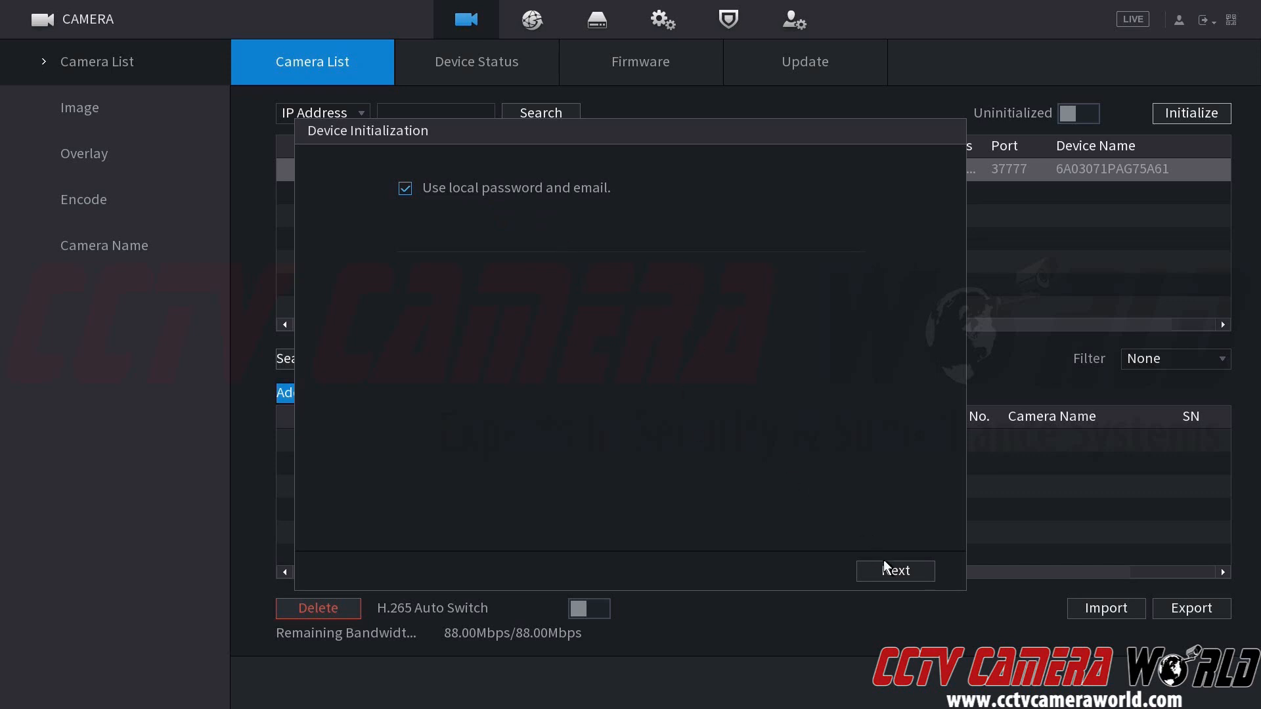
Step: Set the camera to a static IP of 10.1.10.81 via the on-screen keypad
left_click(894, 571)
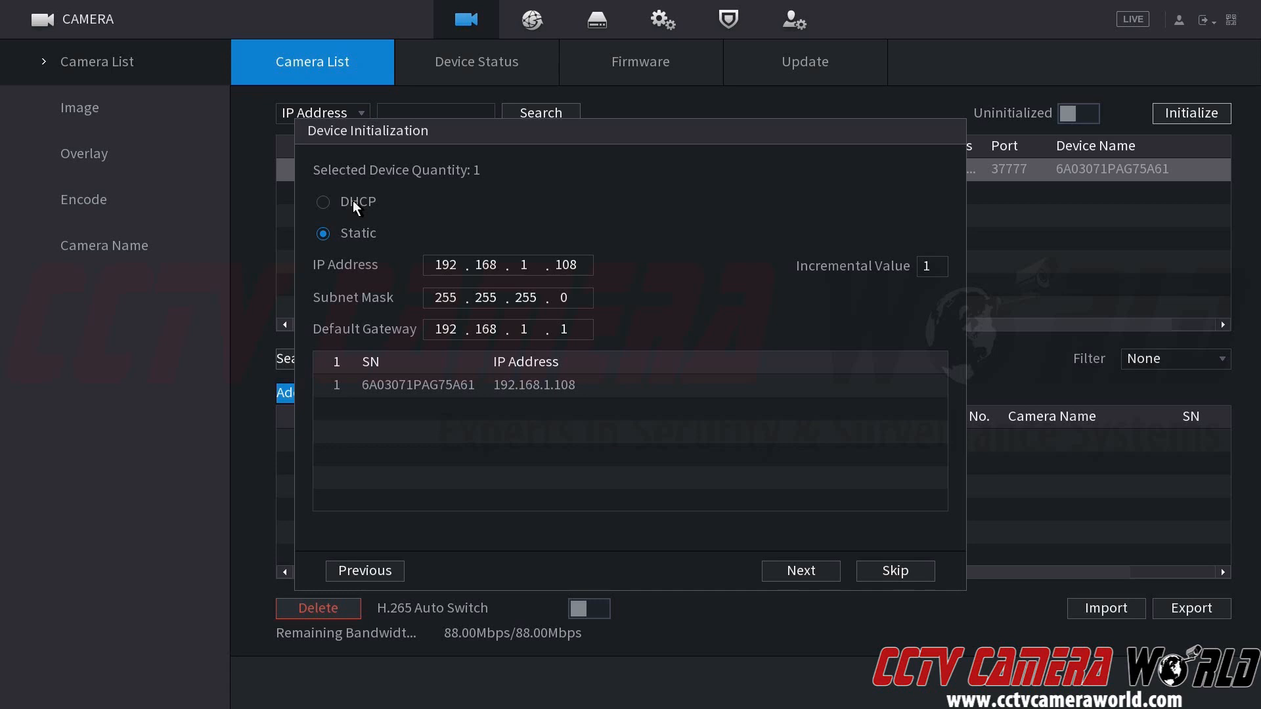
mouse_move(291, 194)
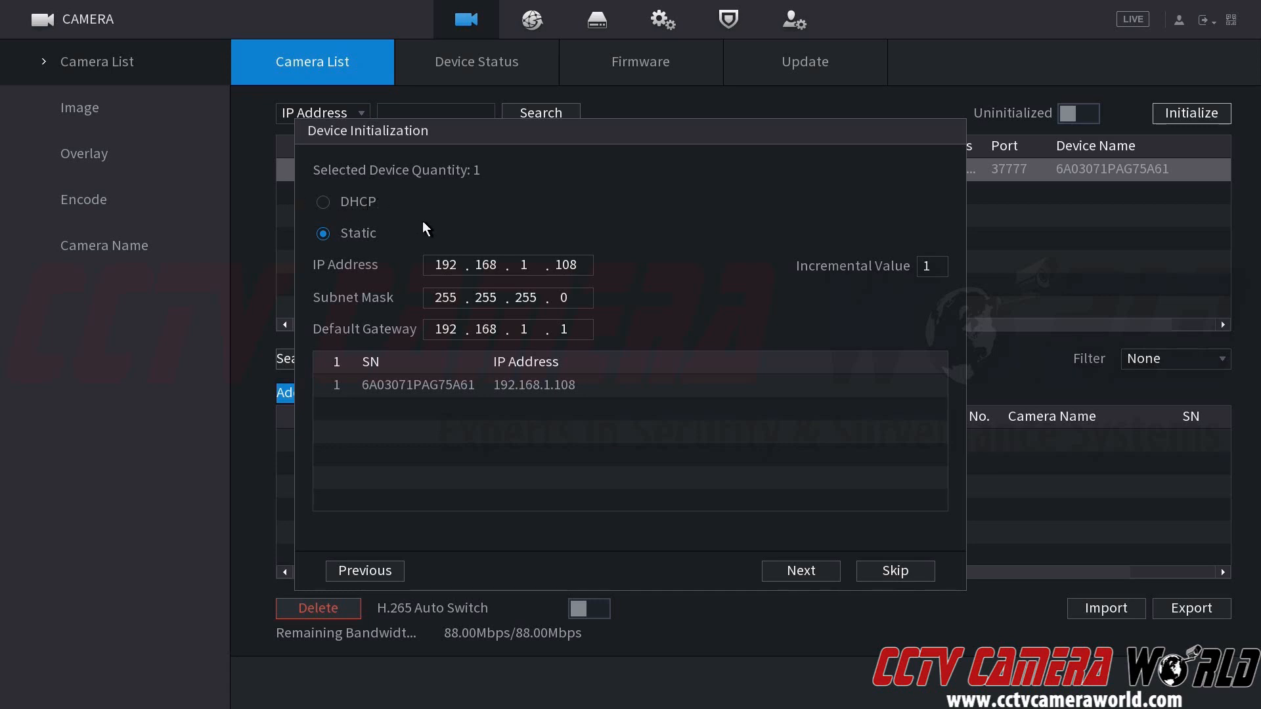
mouse_move(432, 234)
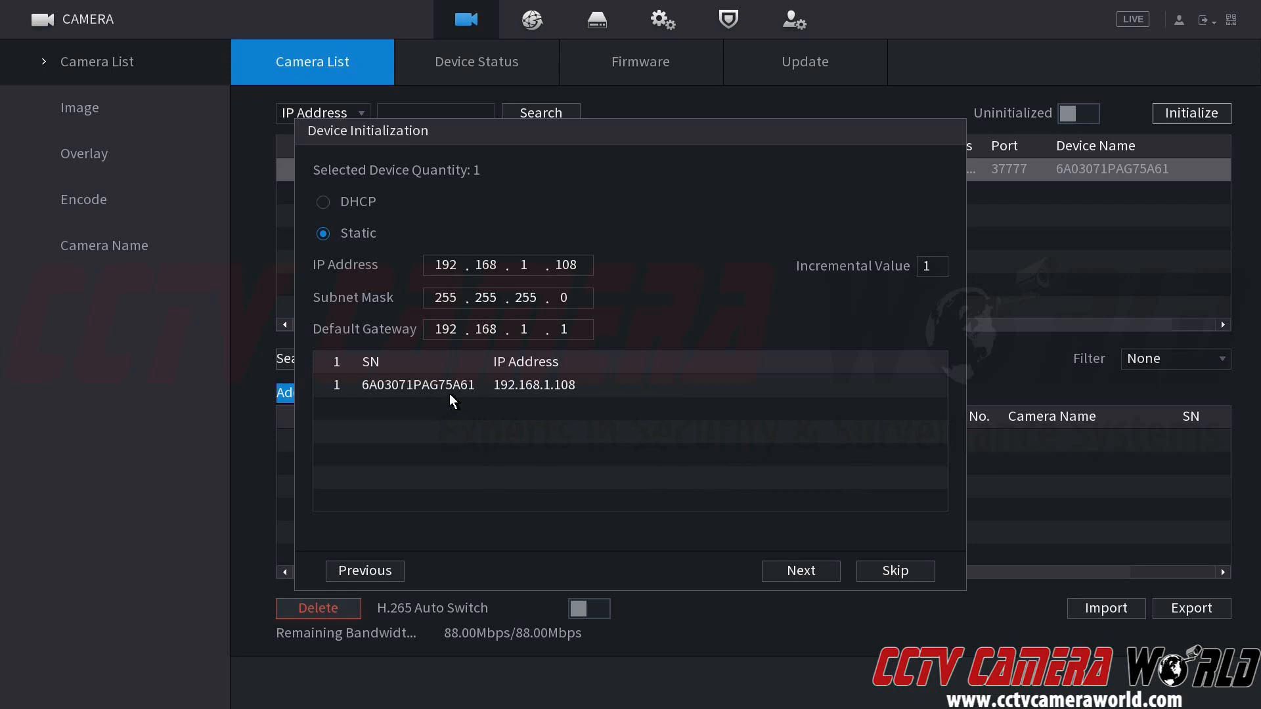
left_click(507, 264)
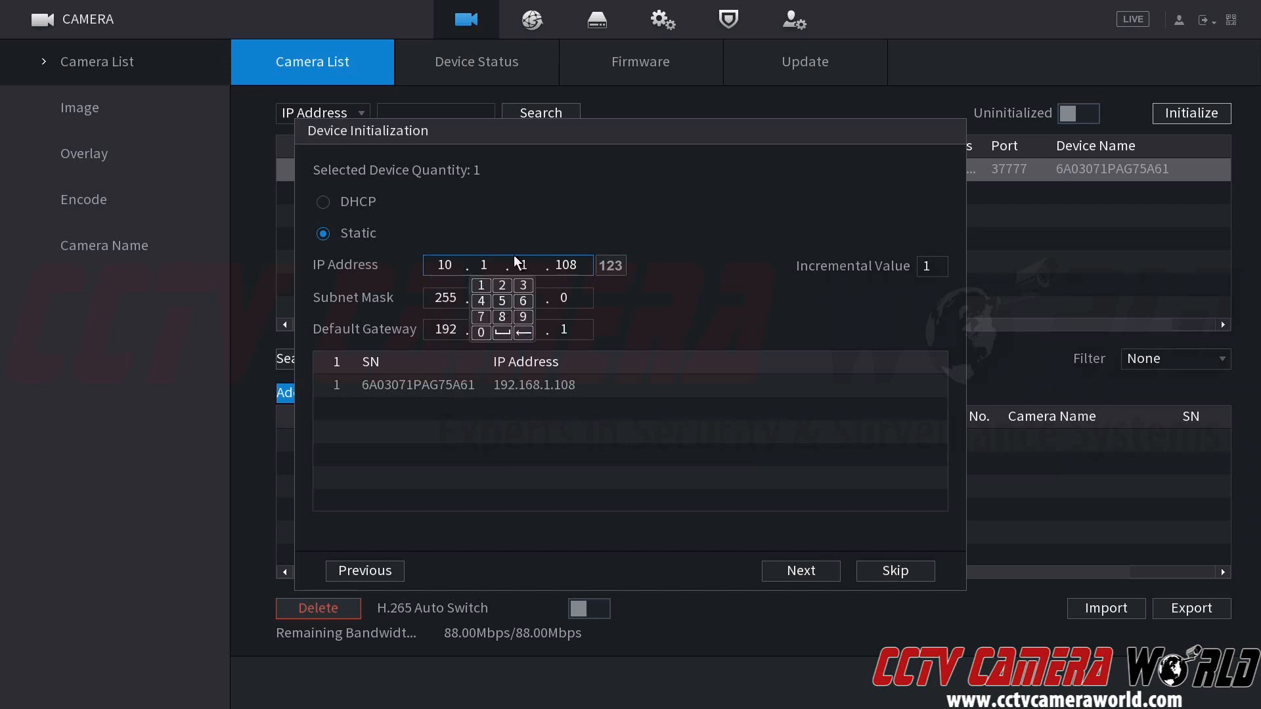
left_click(563, 333)
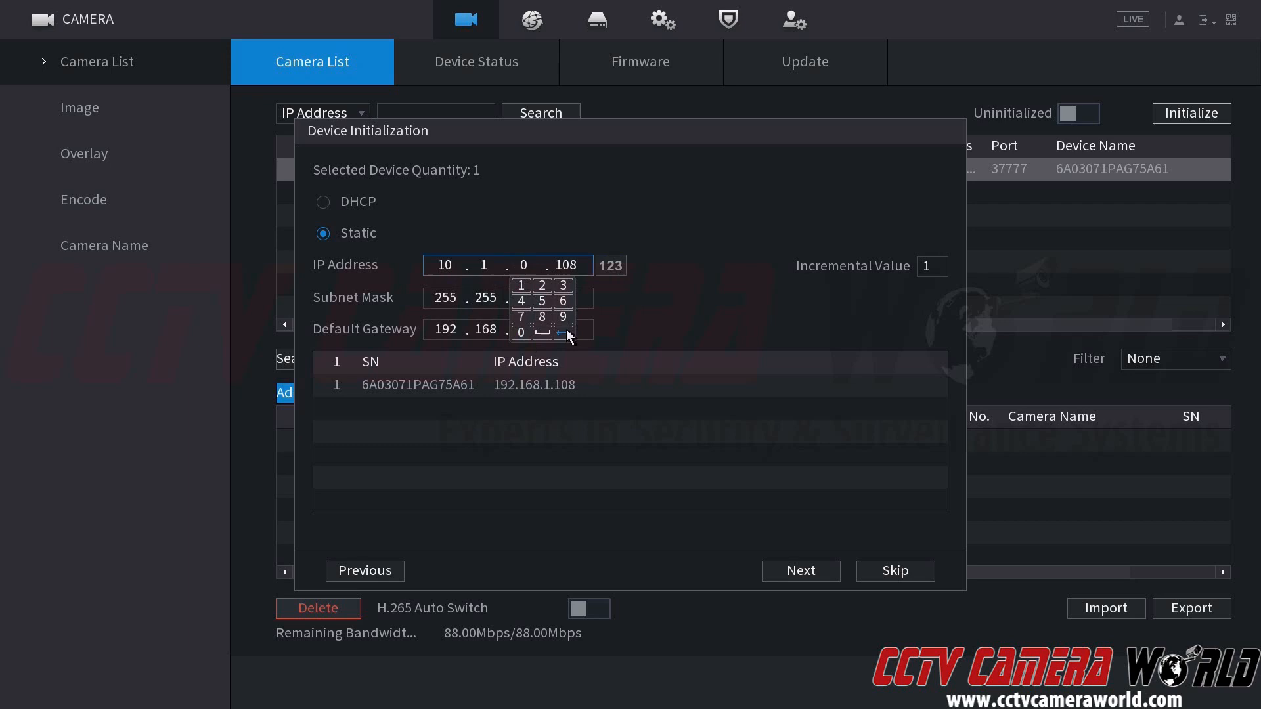
left_click(522, 333)
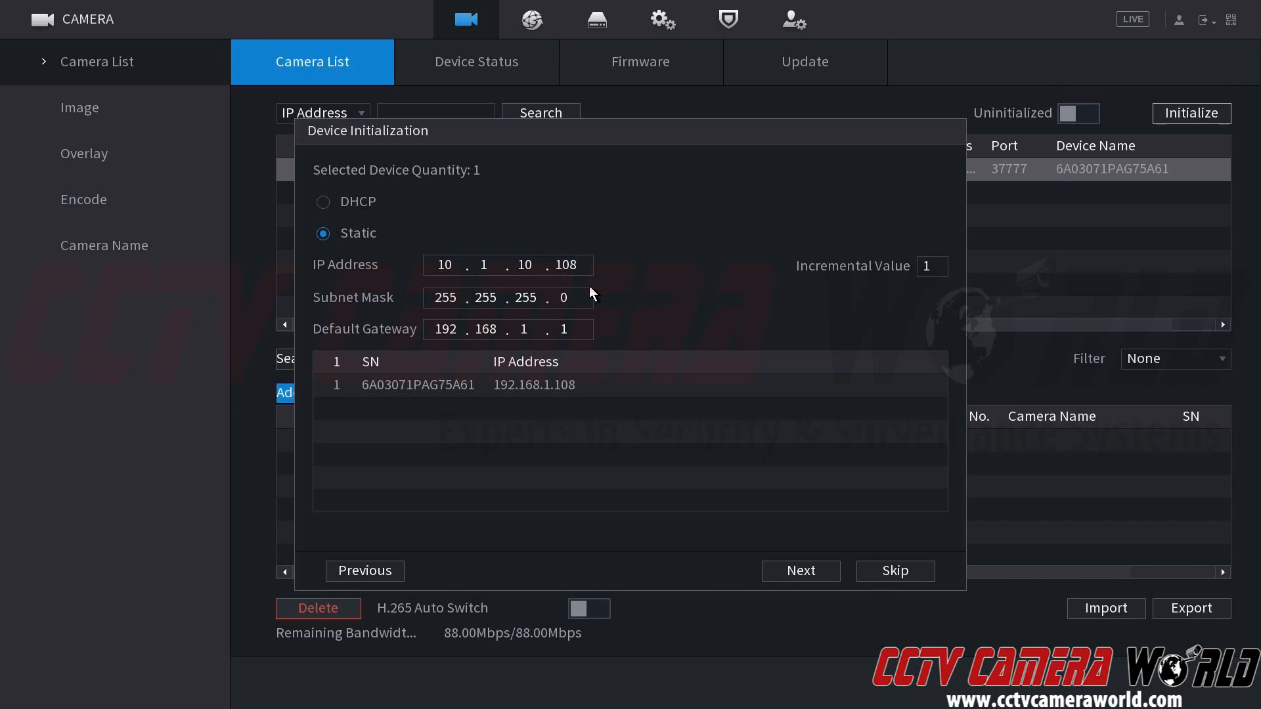
mouse_move(471, 322)
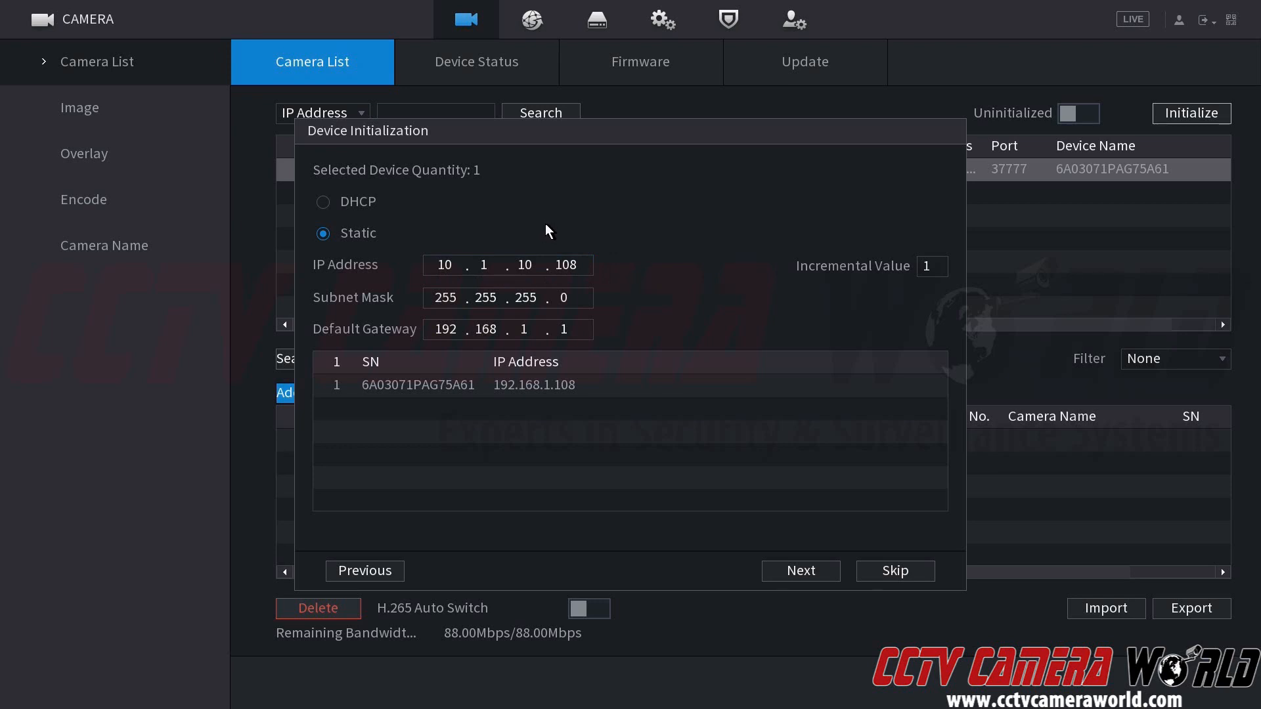
left_click(507, 264)
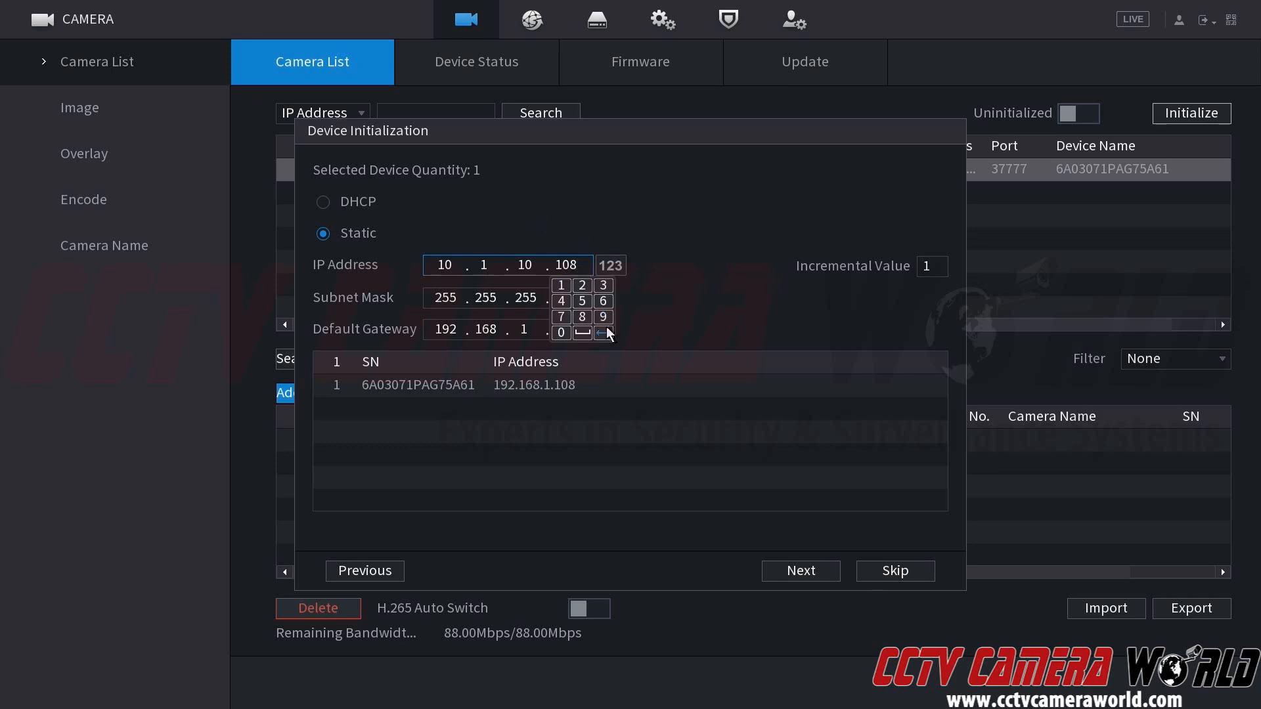
left_click(599, 333)
type("8")
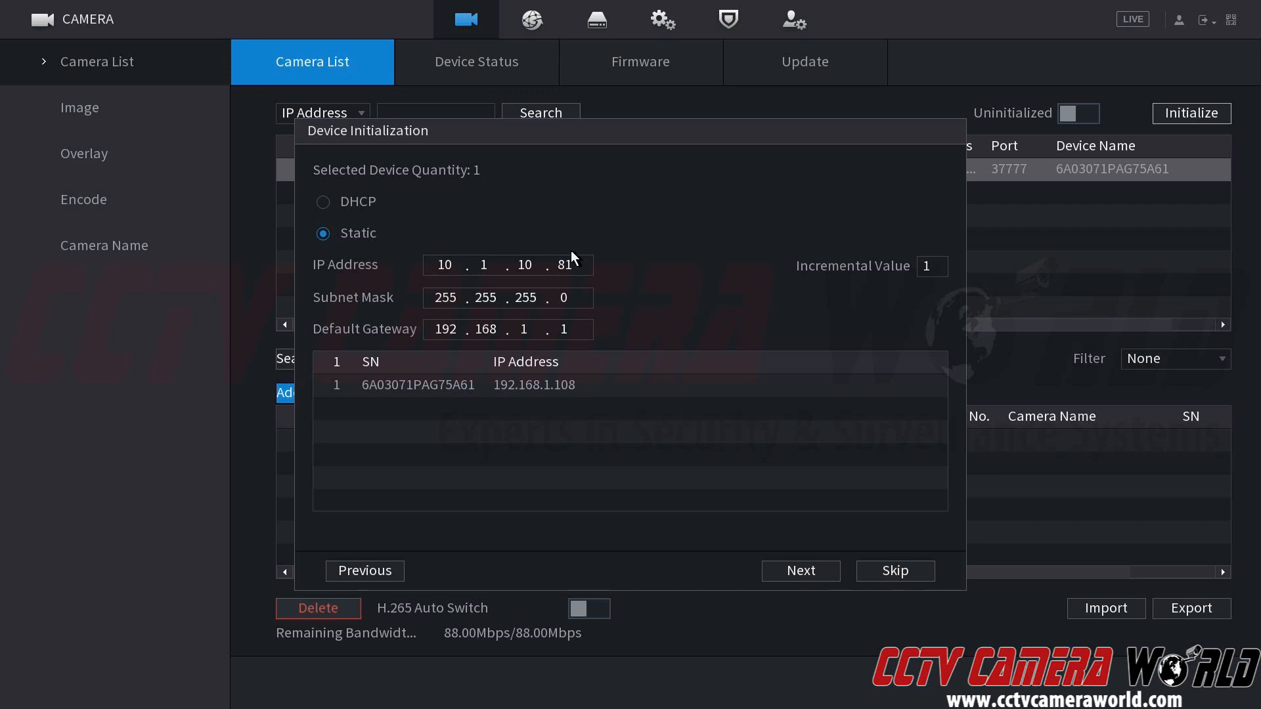
left_click(507, 298)
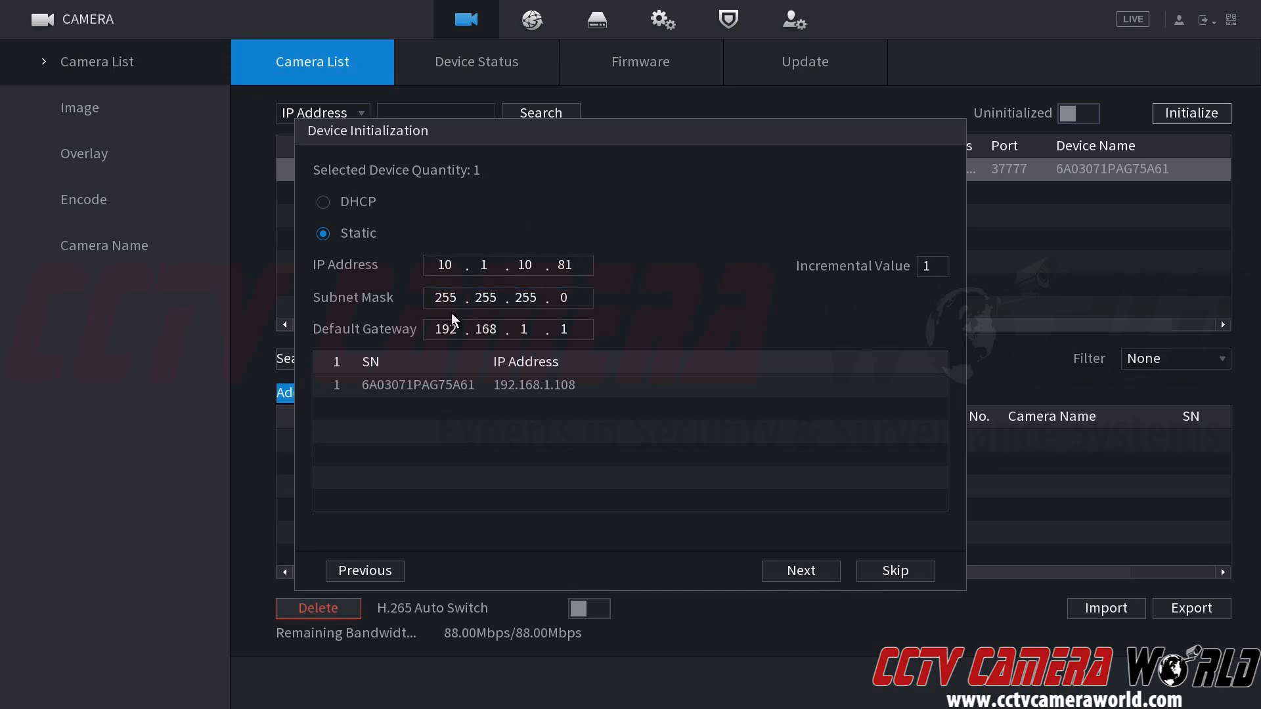
Step: Enter 10.1.10.1 as the default gateway, with subnet mask 255.255.255.0
left_click(507, 328)
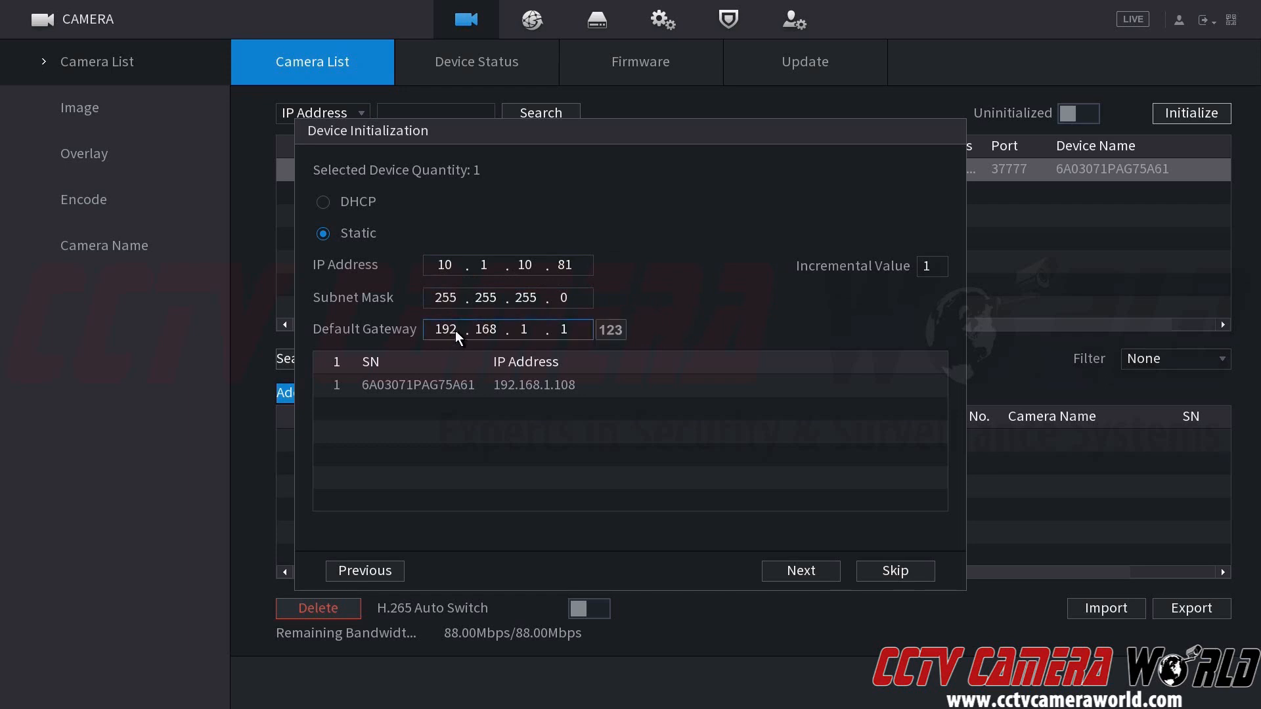
left_click(482, 329)
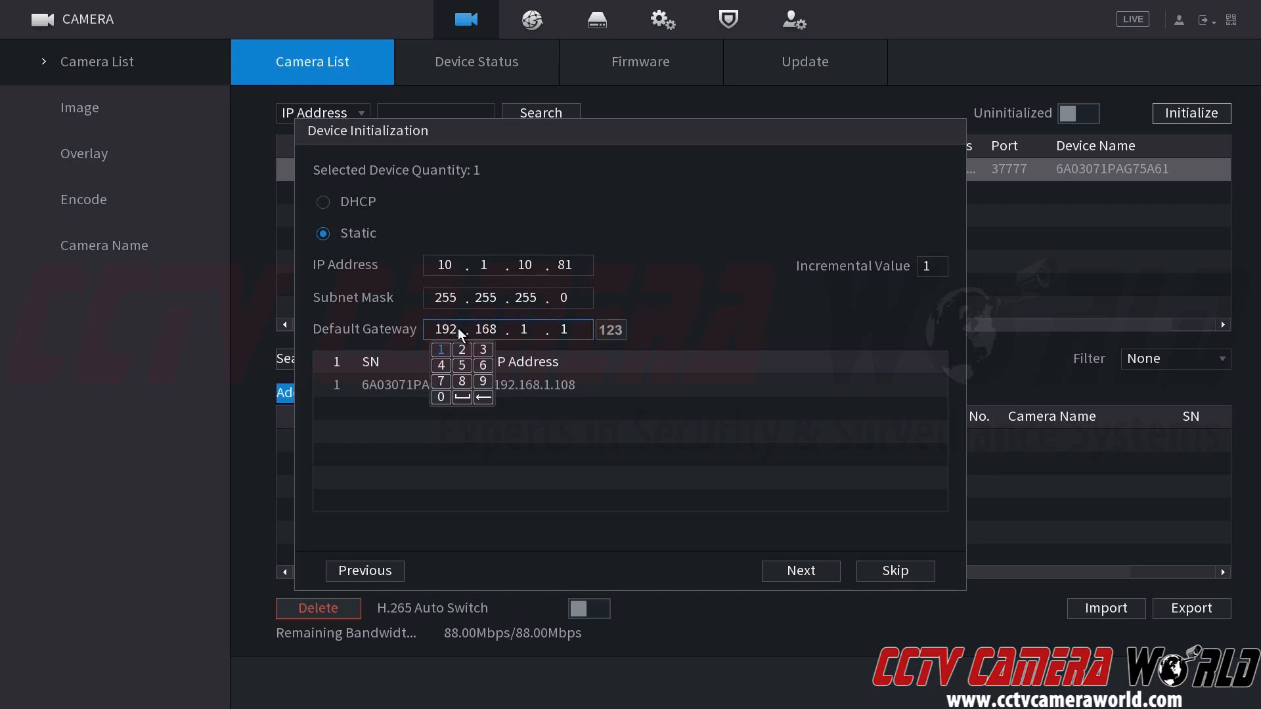
left_click(482, 397)
type("10.1.10")
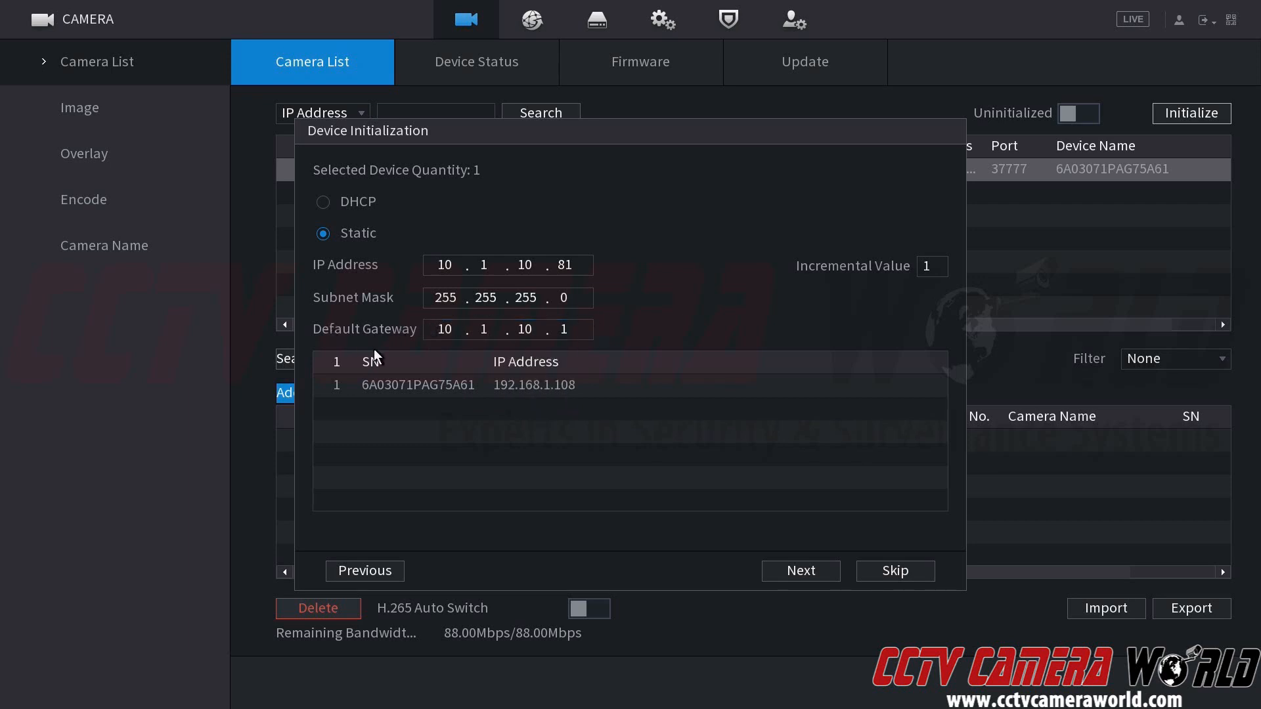
mouse_move(627, 289)
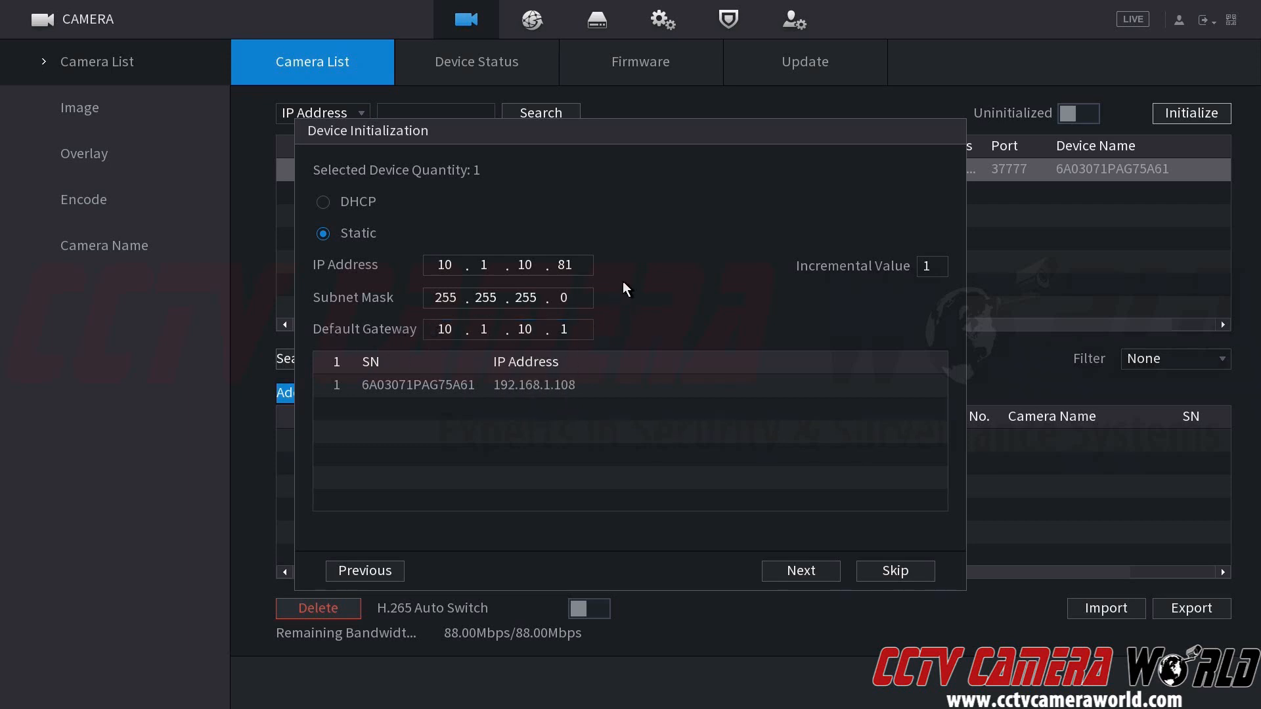
left_click(507, 264)
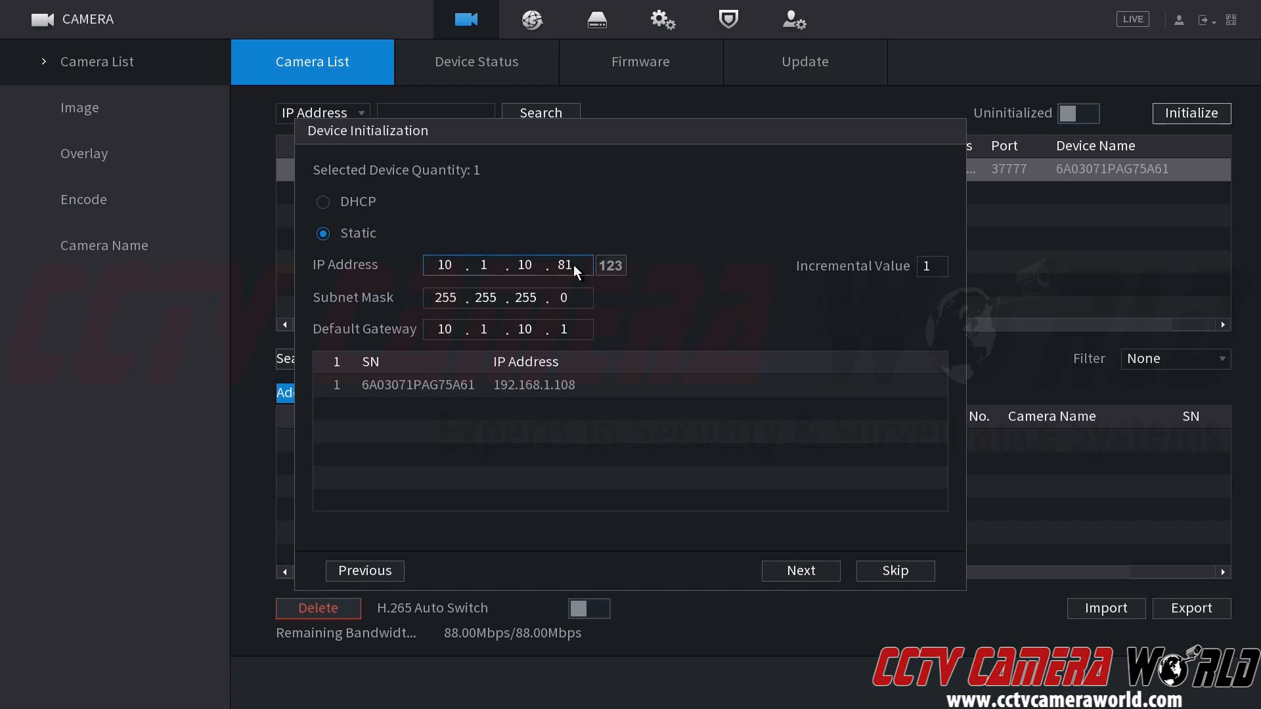
mouse_move(515, 314)
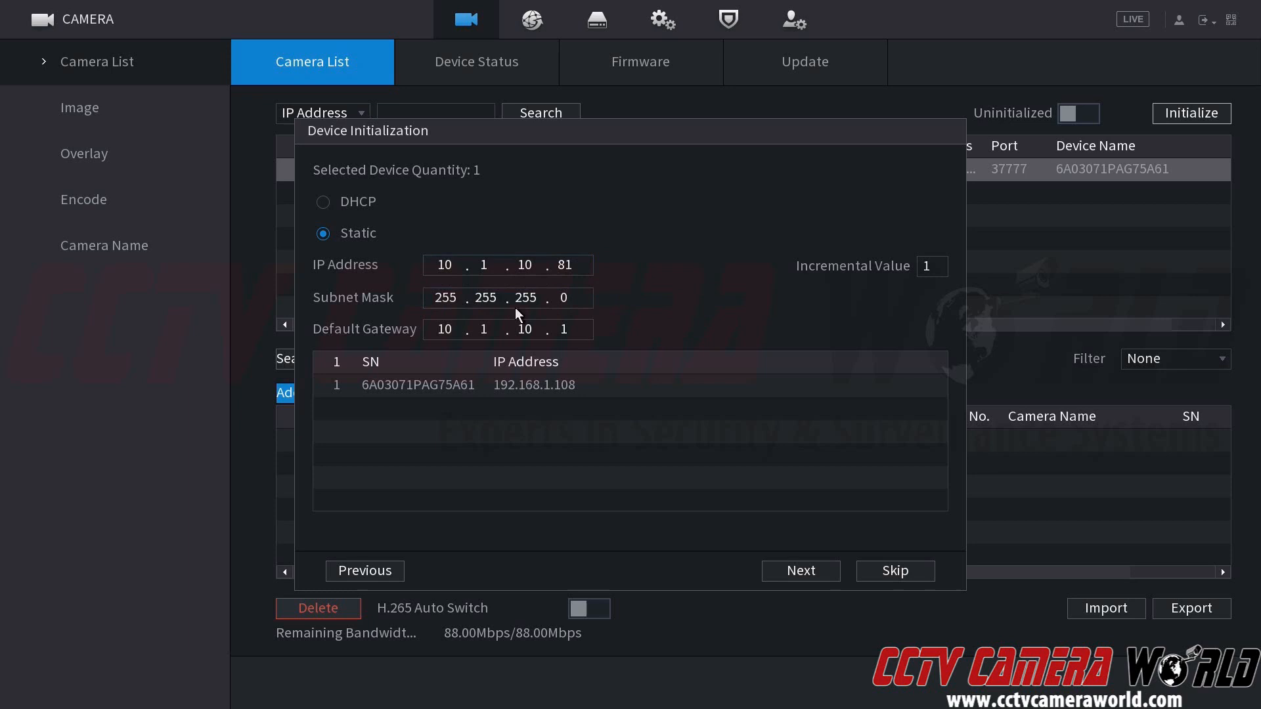
mouse_move(469, 338)
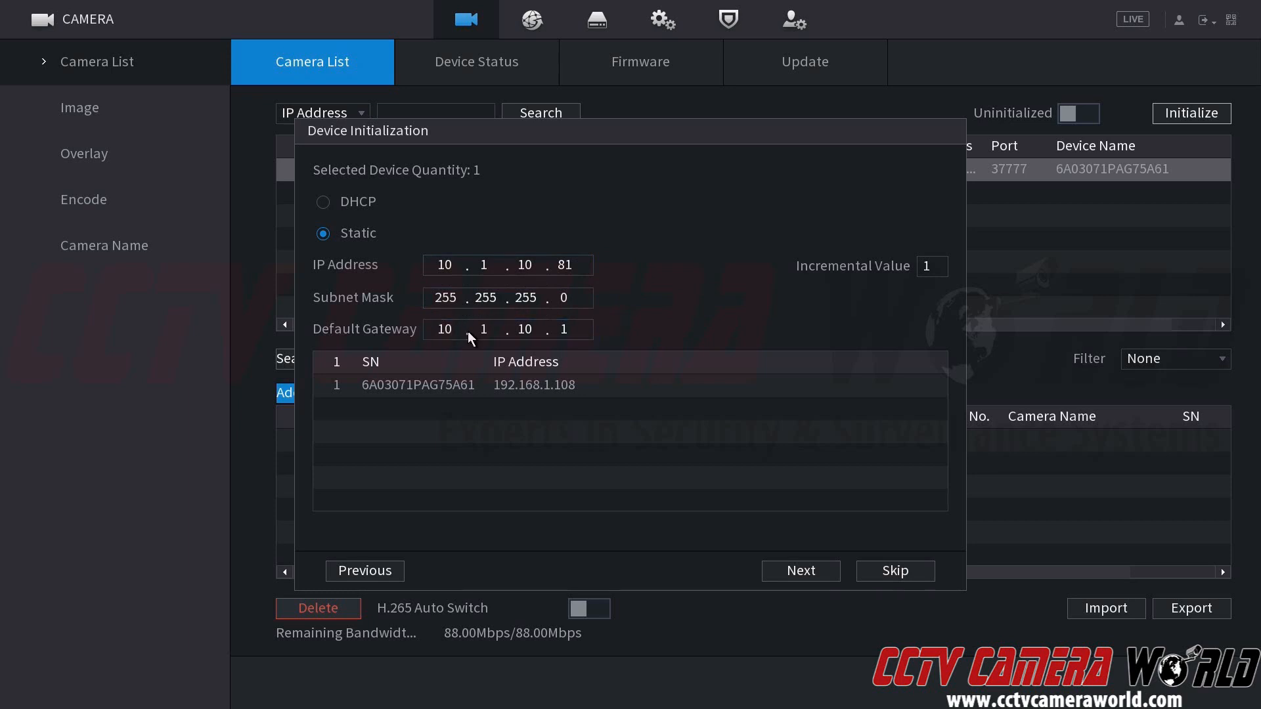
left_click(507, 329)
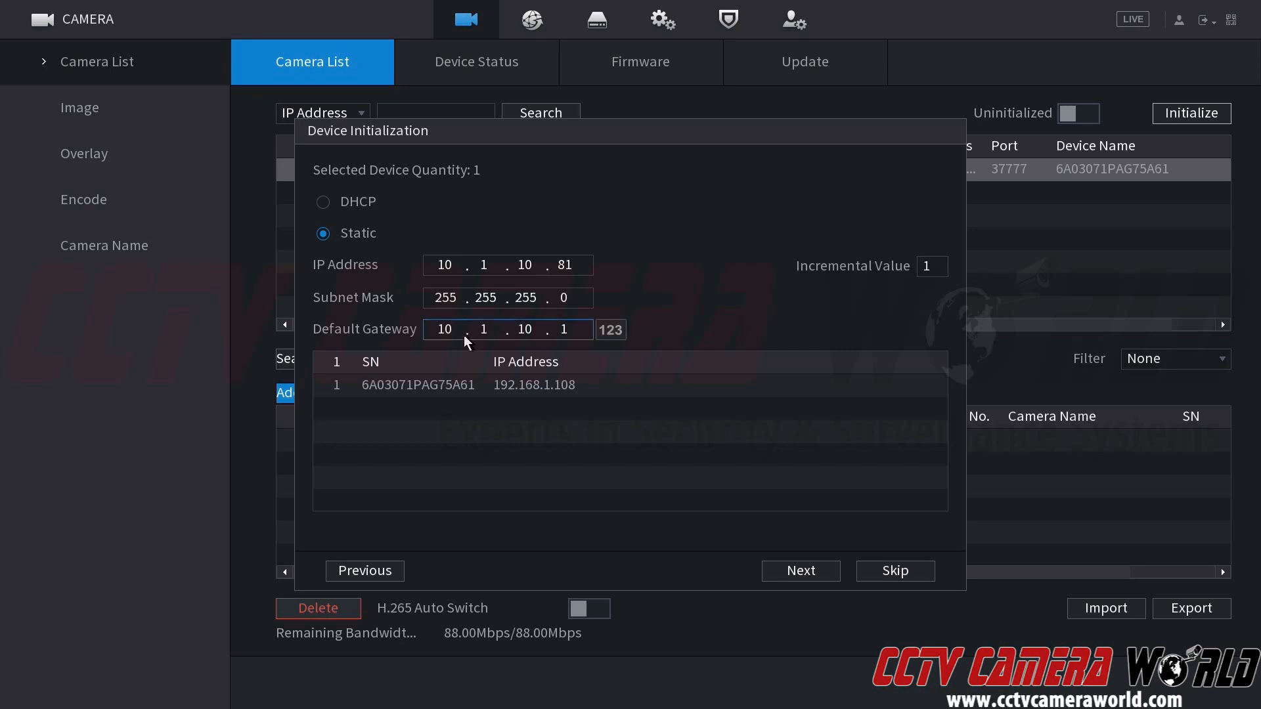
mouse_move(463, 338)
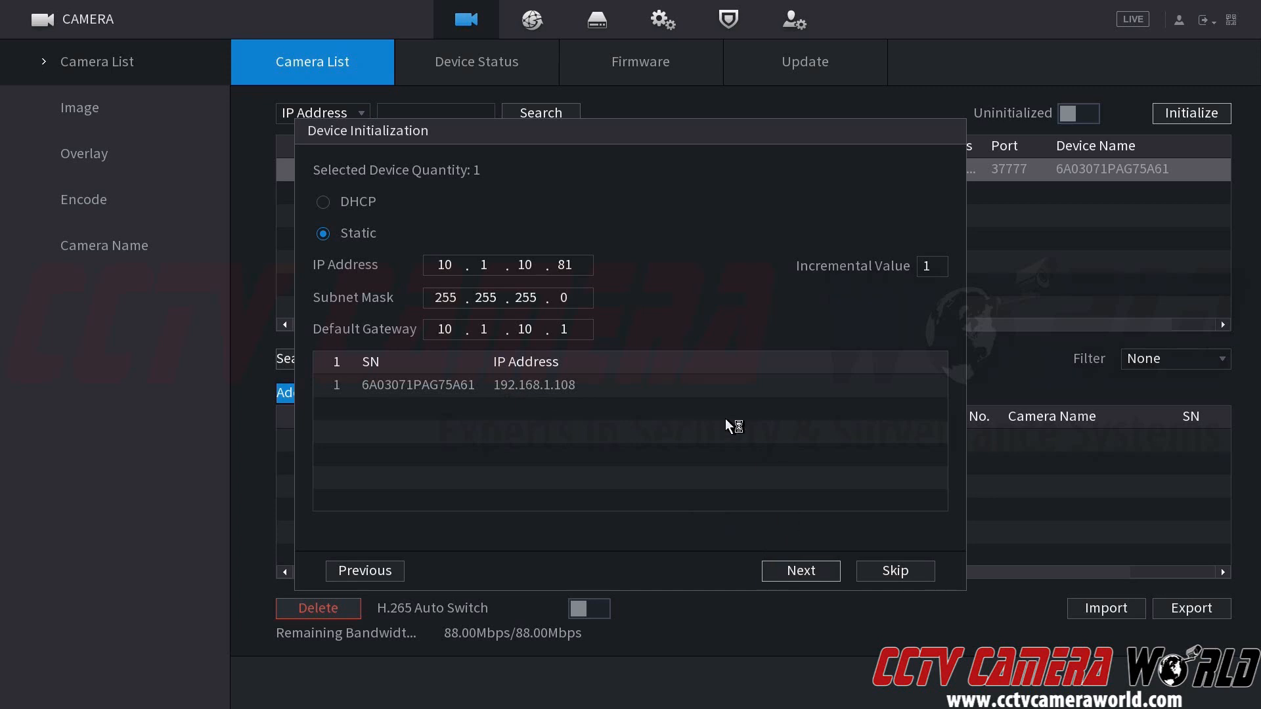
Step: Run initialization so the camera reports Initialize:Succeed and Modify IP:Succeed
left_click(800, 571)
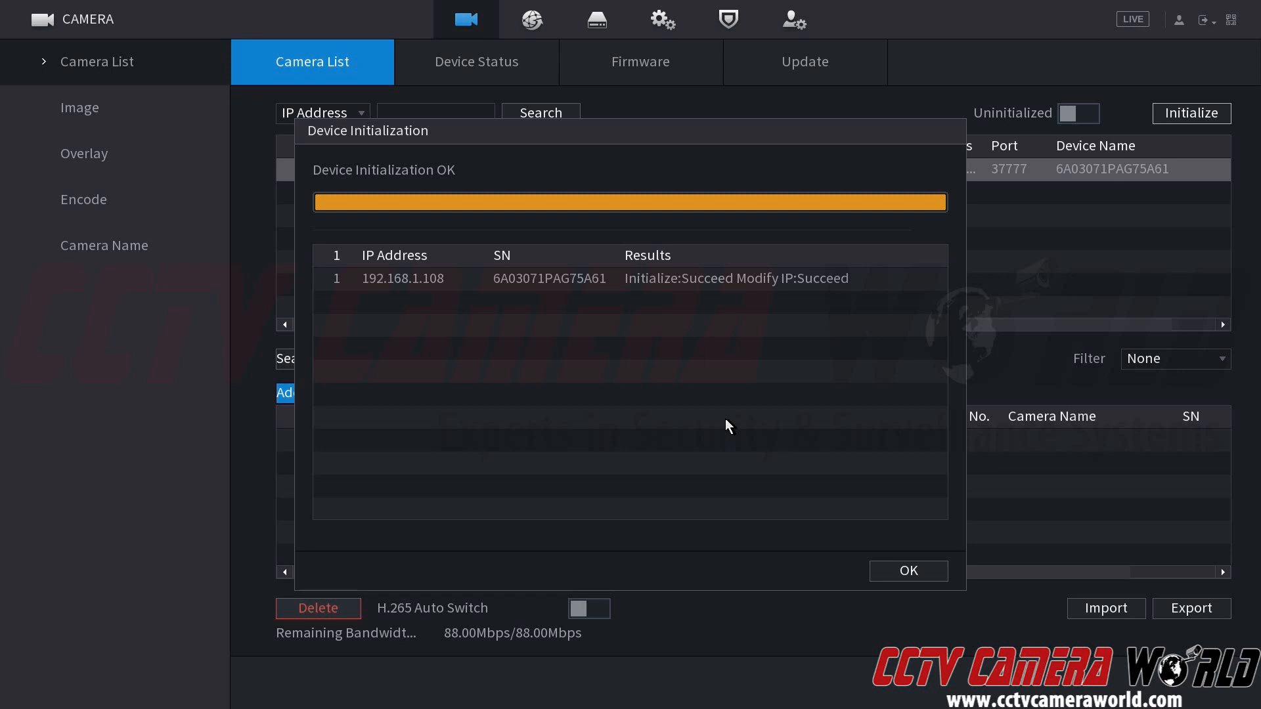
mouse_move(636, 289)
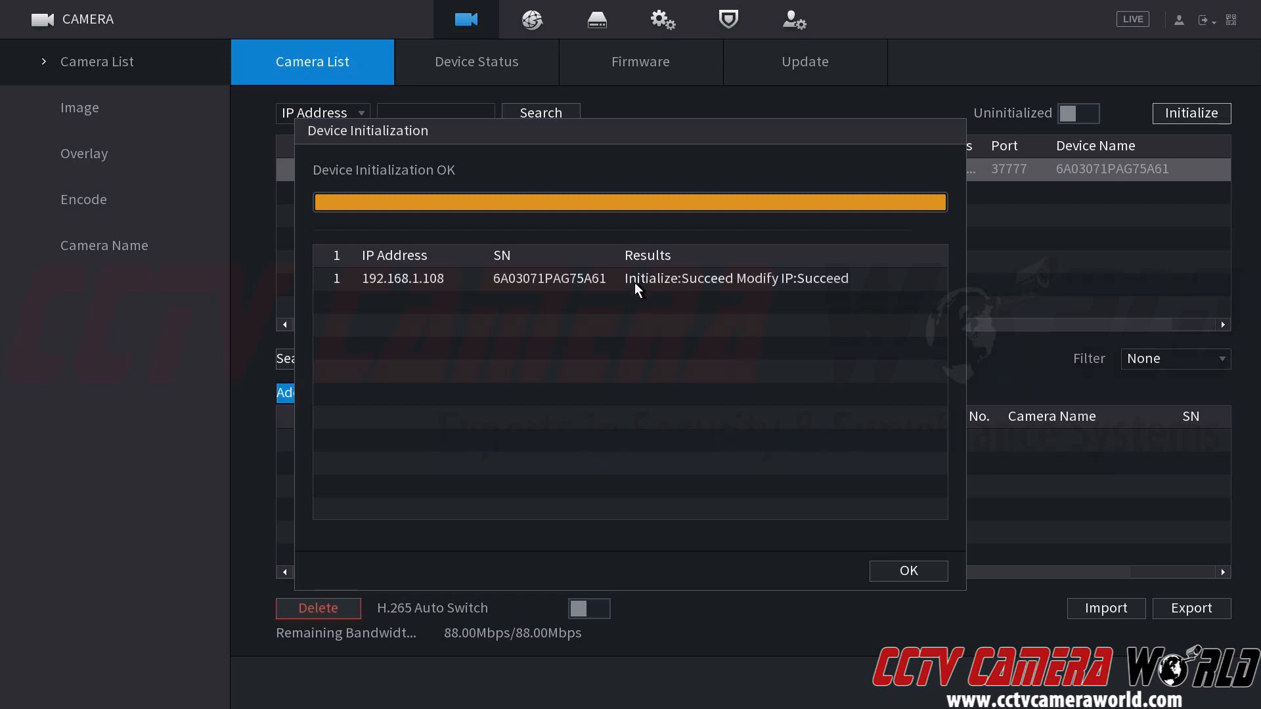
mouse_move(701, 289)
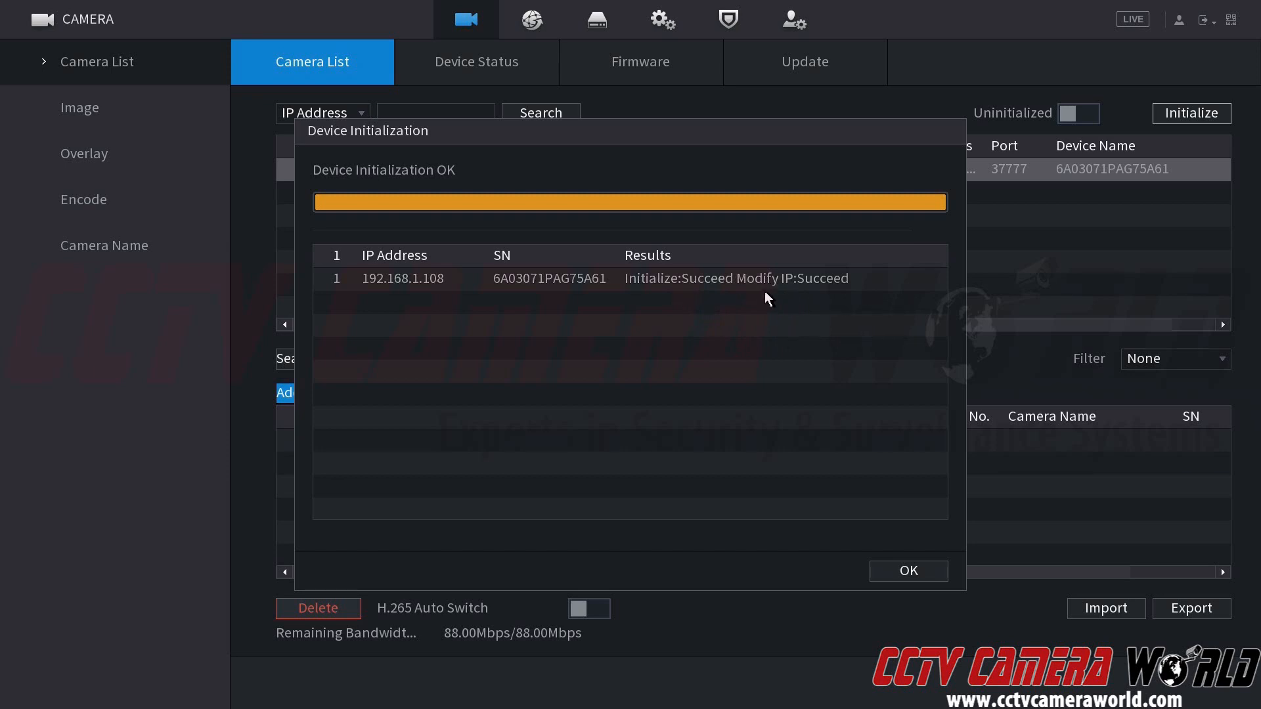
mouse_move(765, 305)
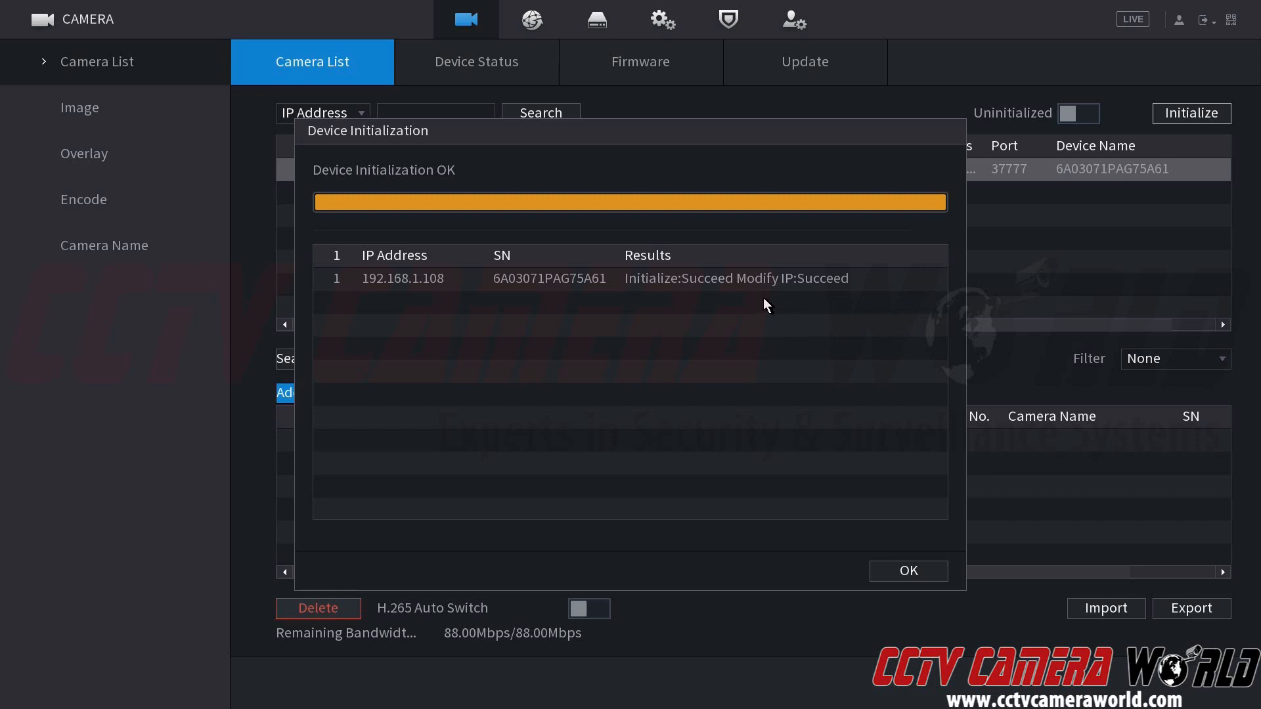
mouse_move(771, 327)
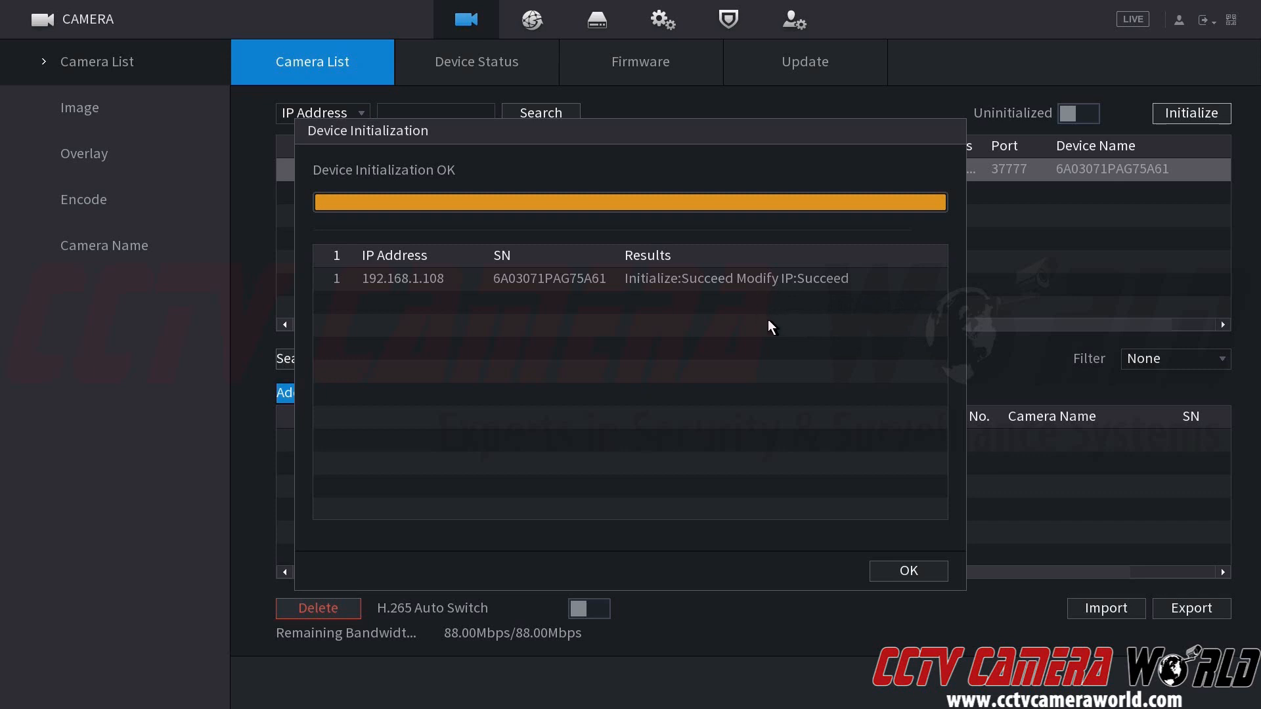
mouse_move(788, 352)
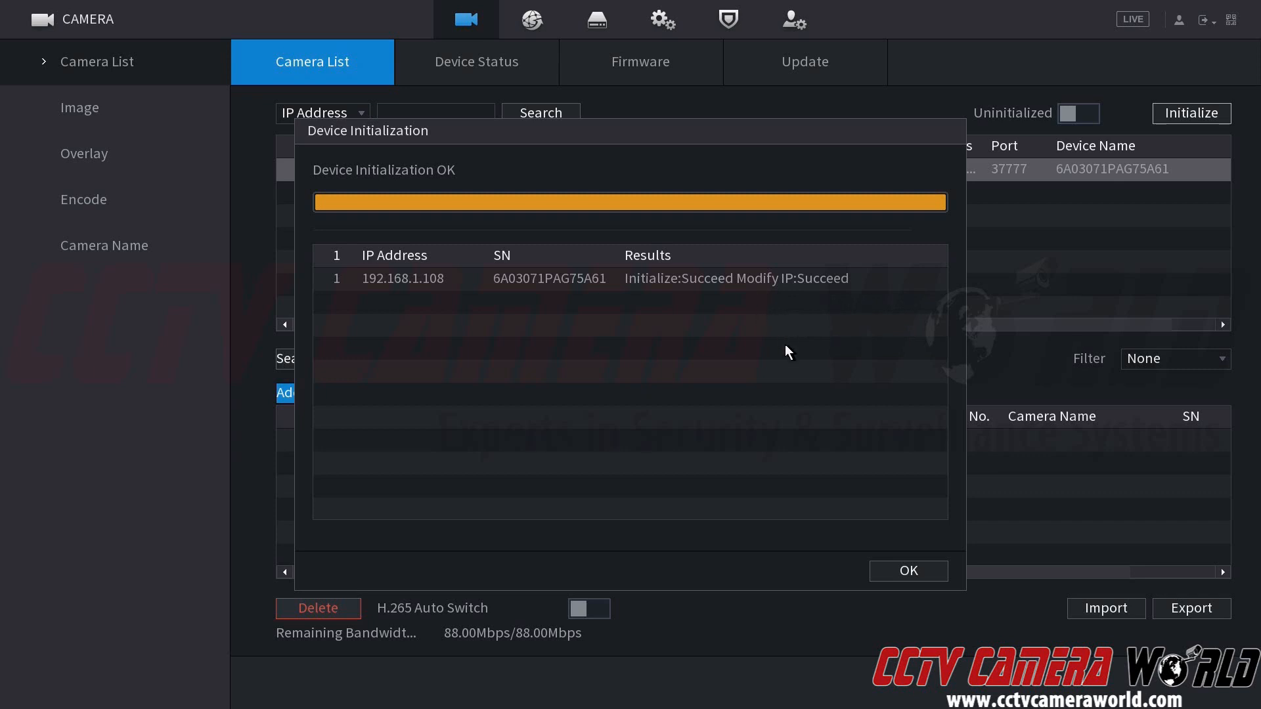
Step: Search the network again so the camera shows connected at 10.1.10.81
left_click(907, 571)
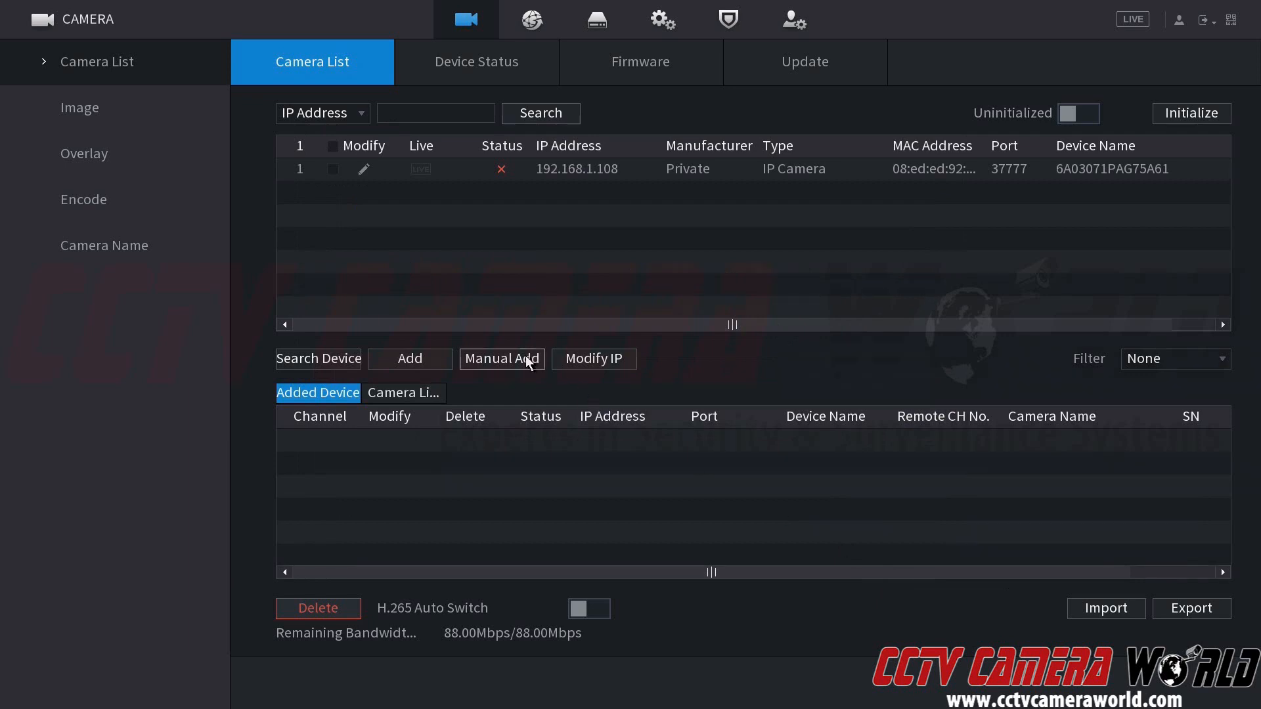
mouse_move(594, 359)
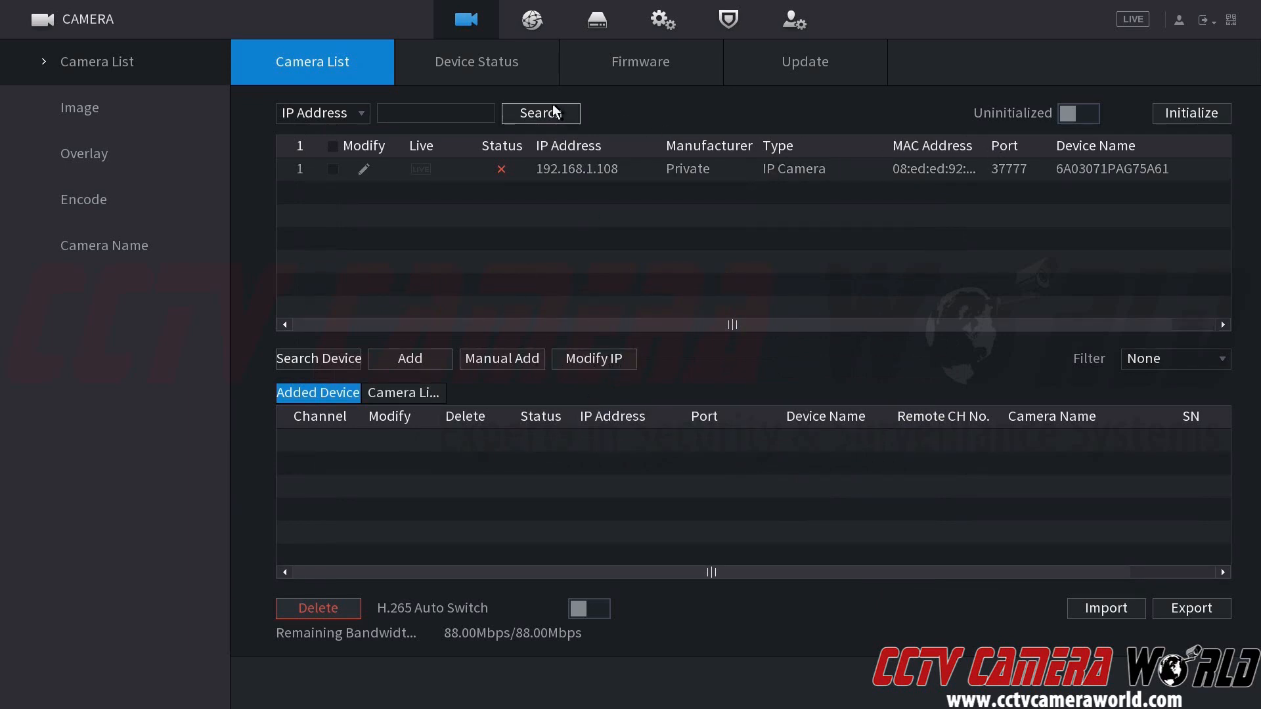
mouse_move(515, 174)
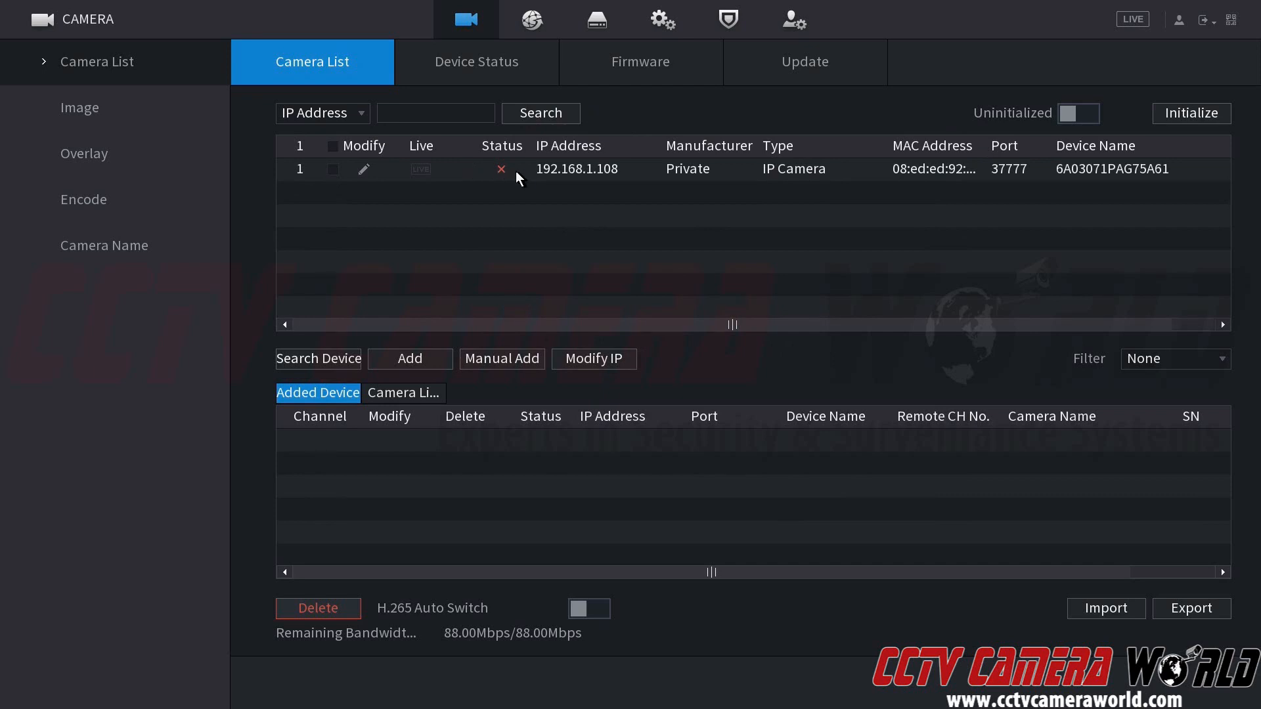
mouse_move(433, 280)
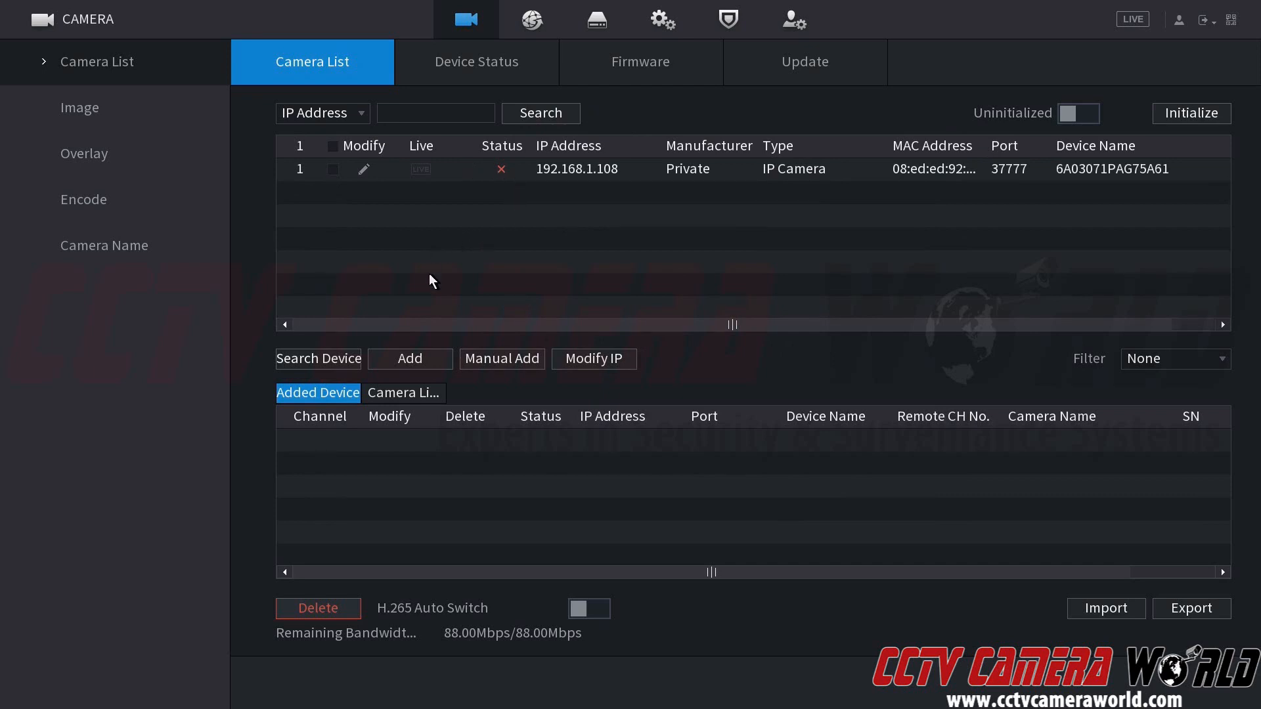
left_click(318, 359)
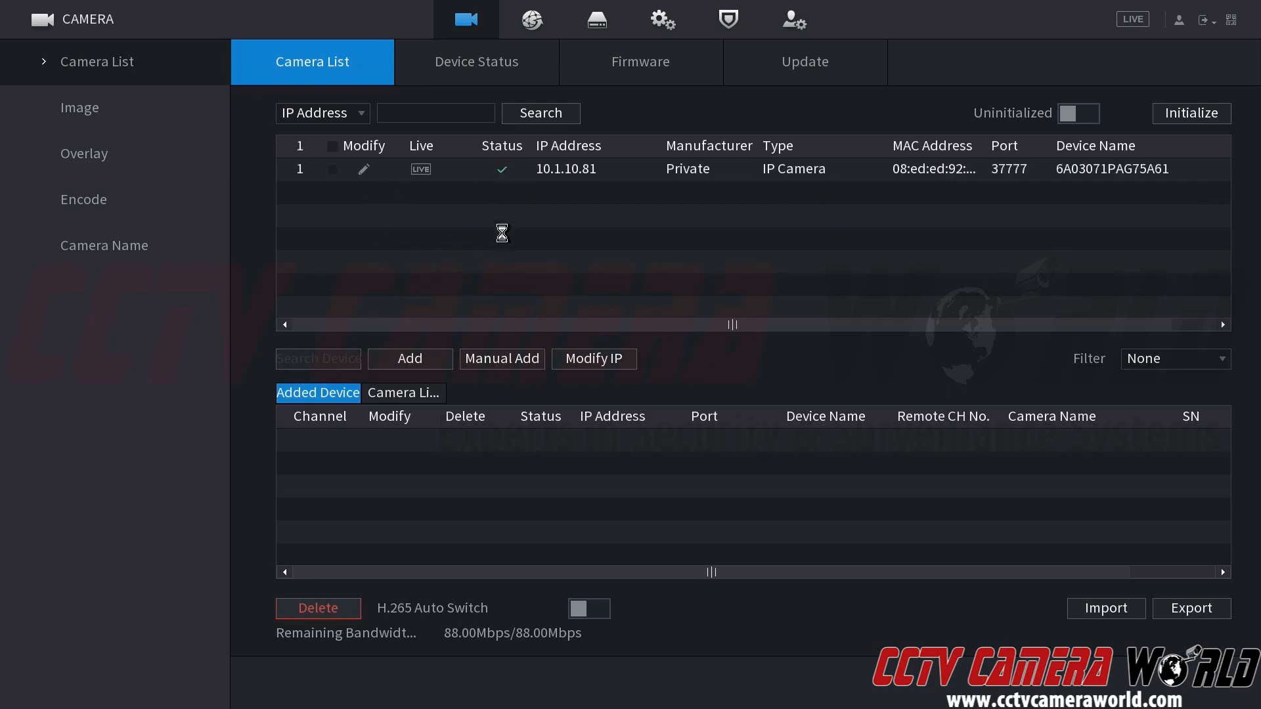
mouse_move(507, 238)
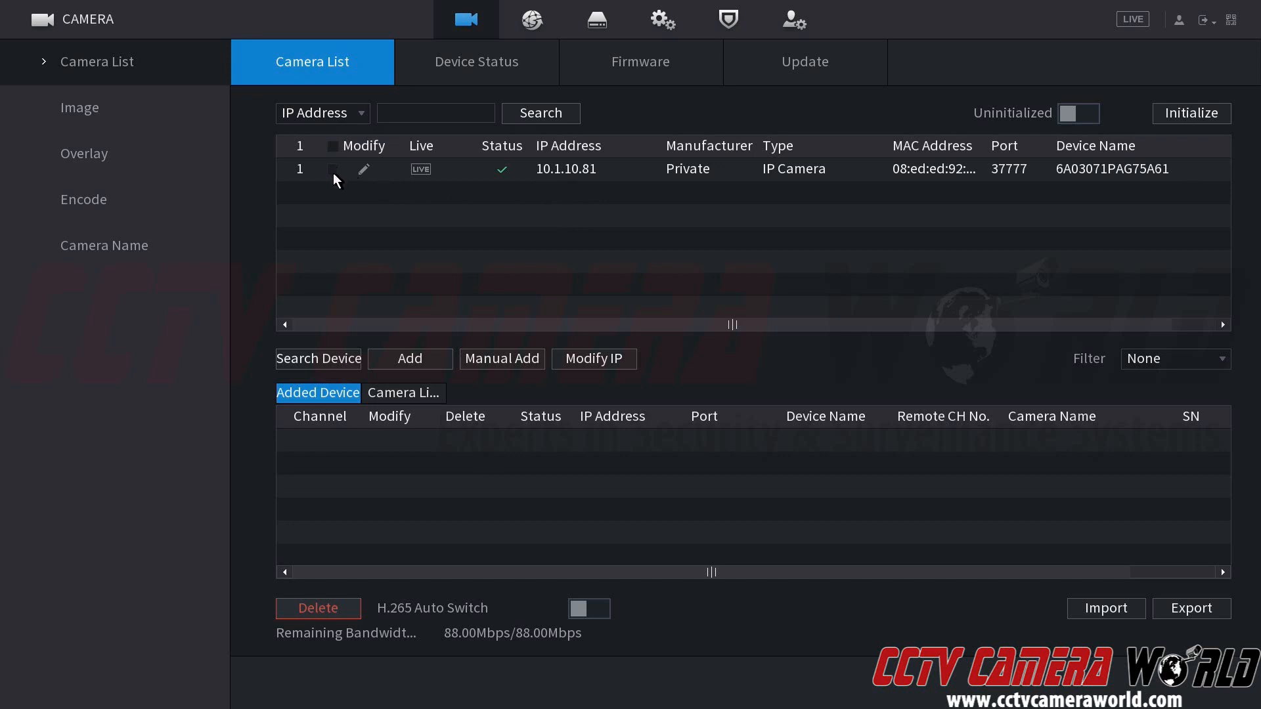
Step: Add the 10.1.10.81 camera so it appears under Added Device as channel D1
left_click(333, 170)
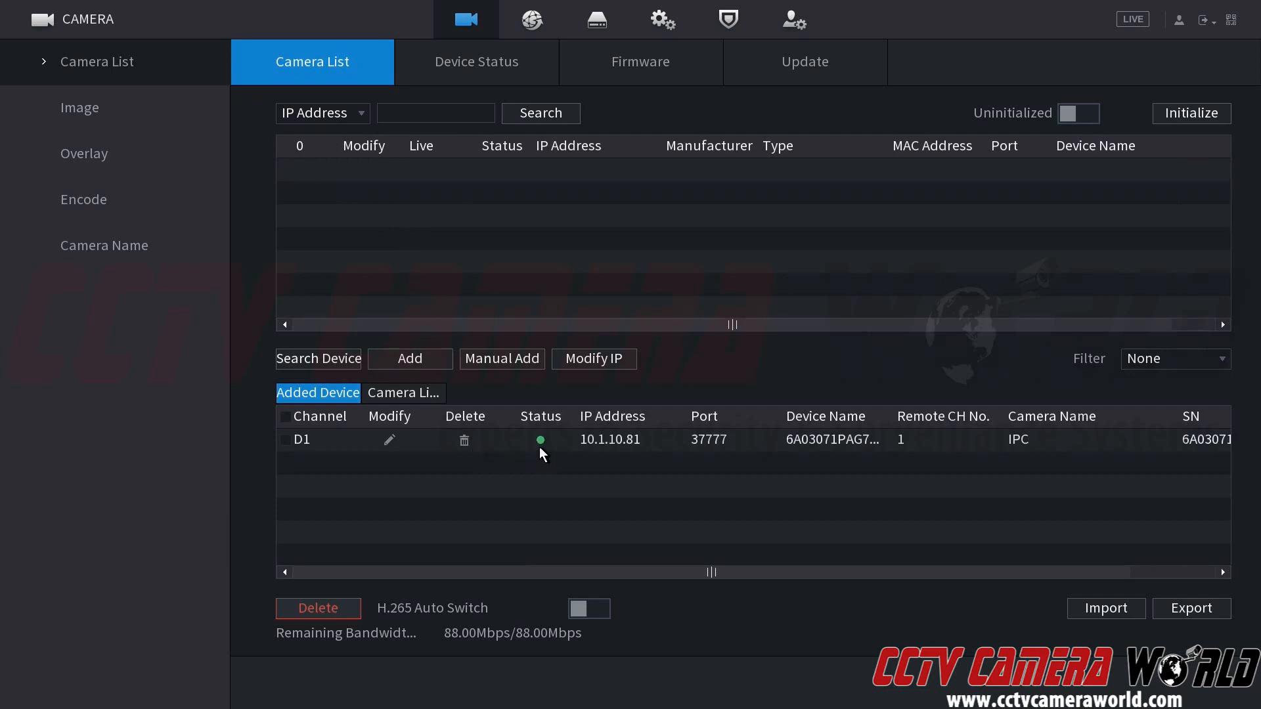
mouse_move(529, 249)
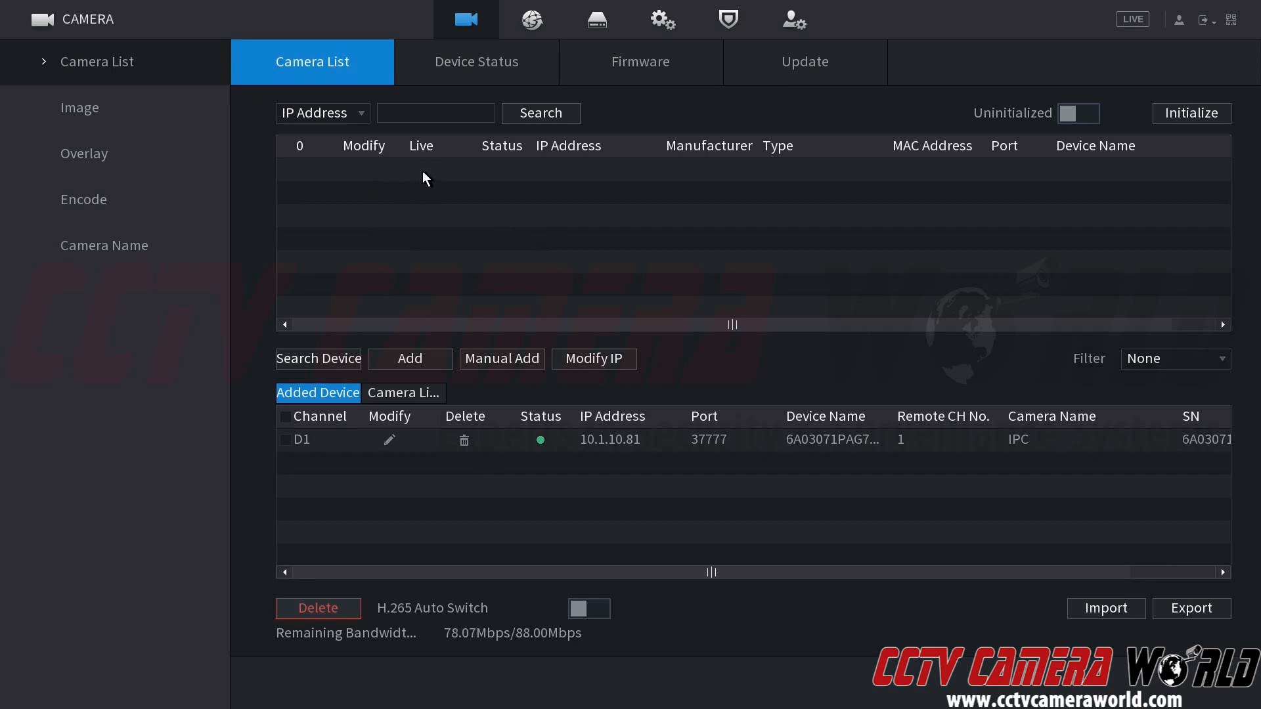
mouse_move(560, 178)
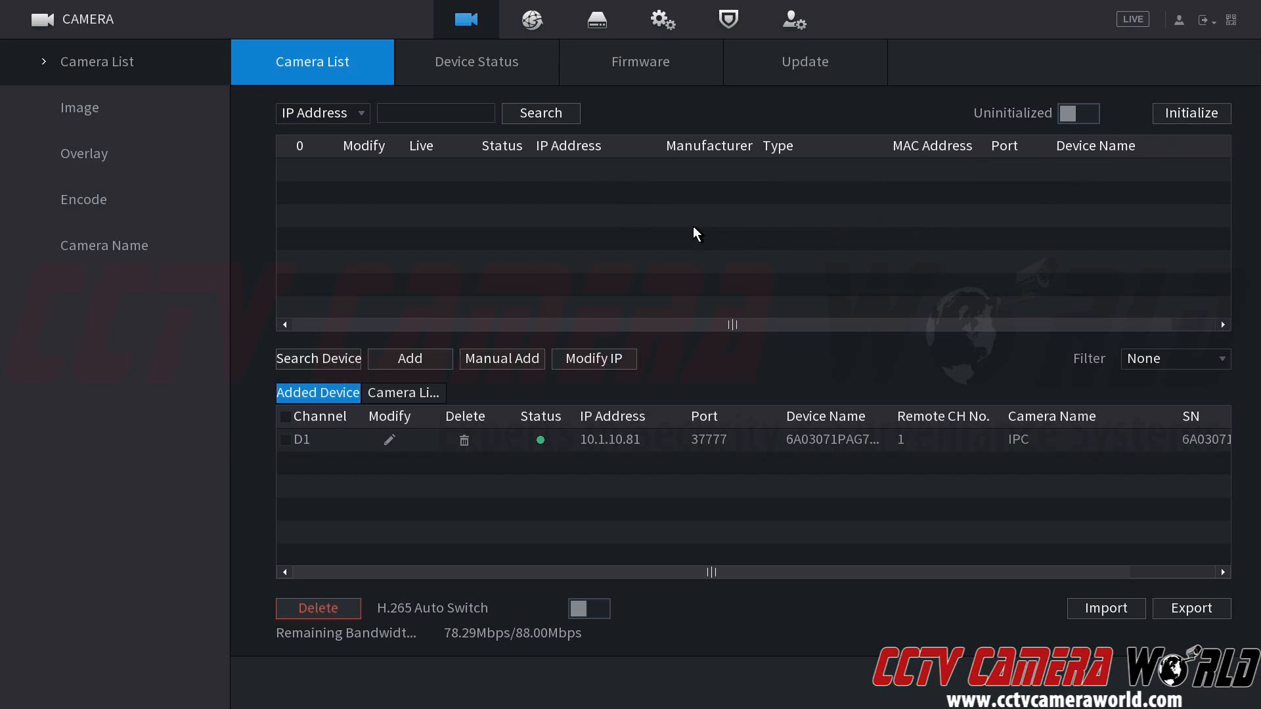
mouse_move(694, 246)
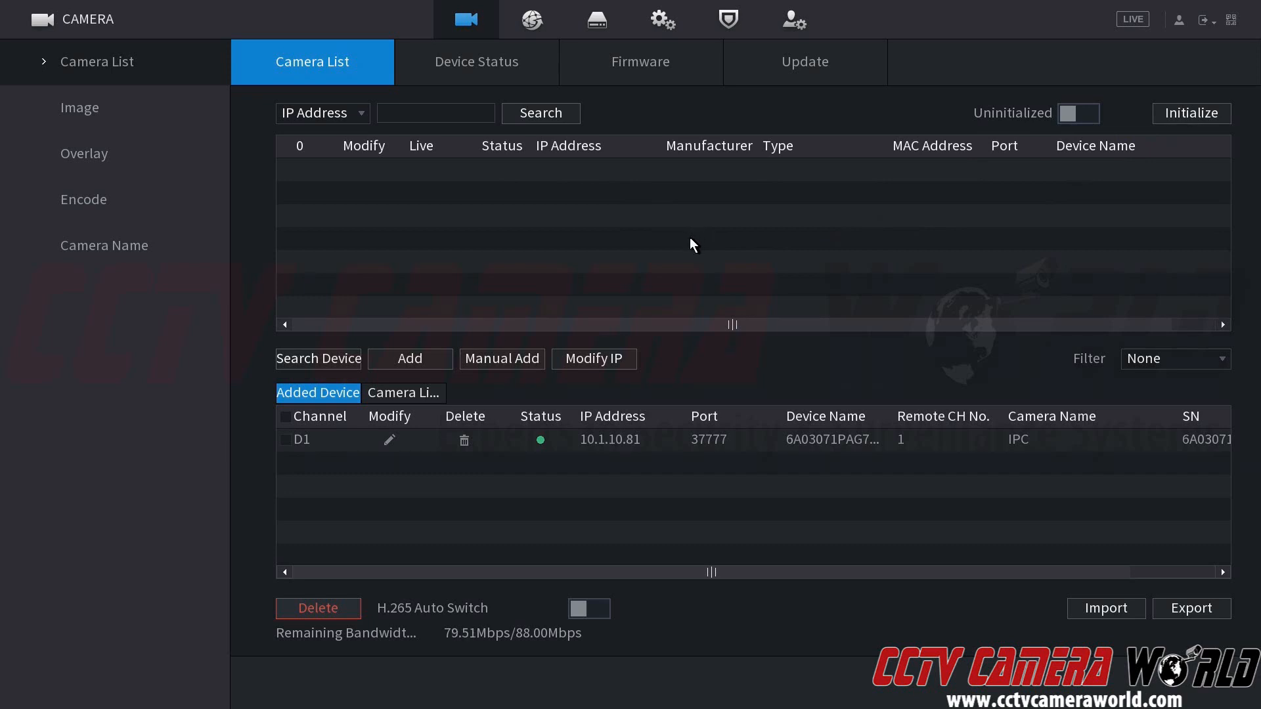
mouse_move(591, 450)
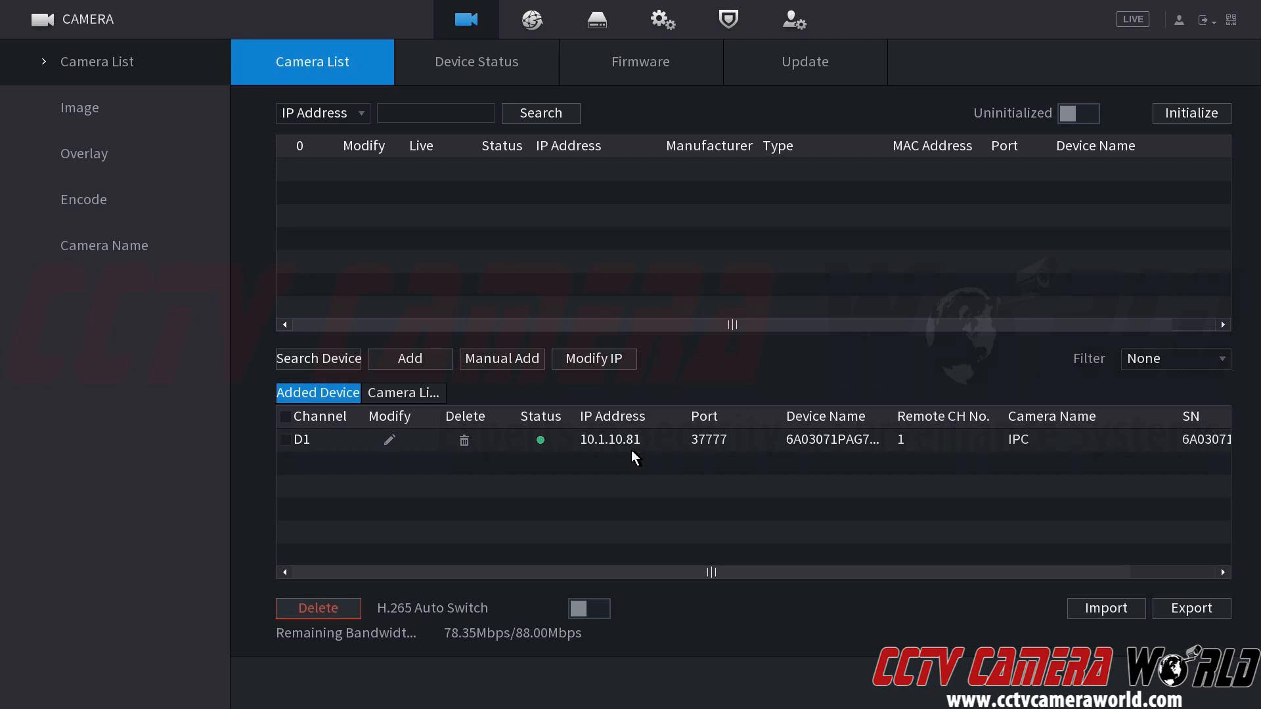
mouse_move(658, 477)
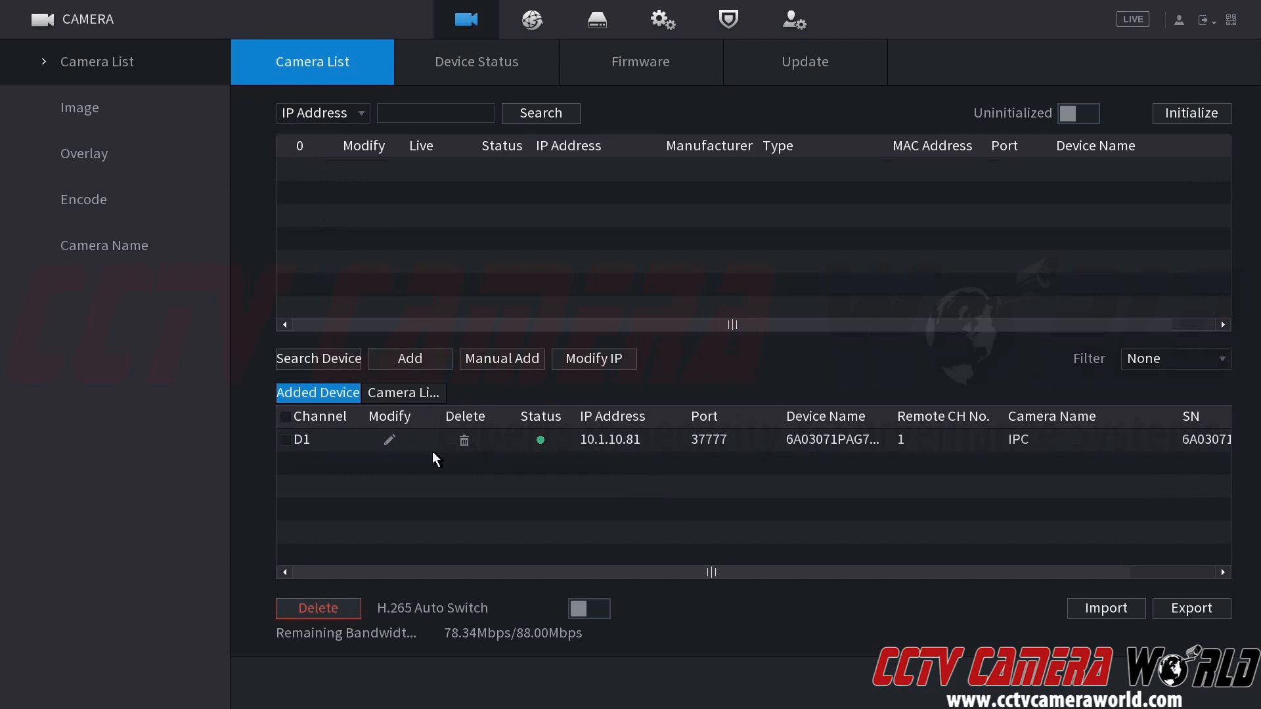
mouse_move(493, 483)
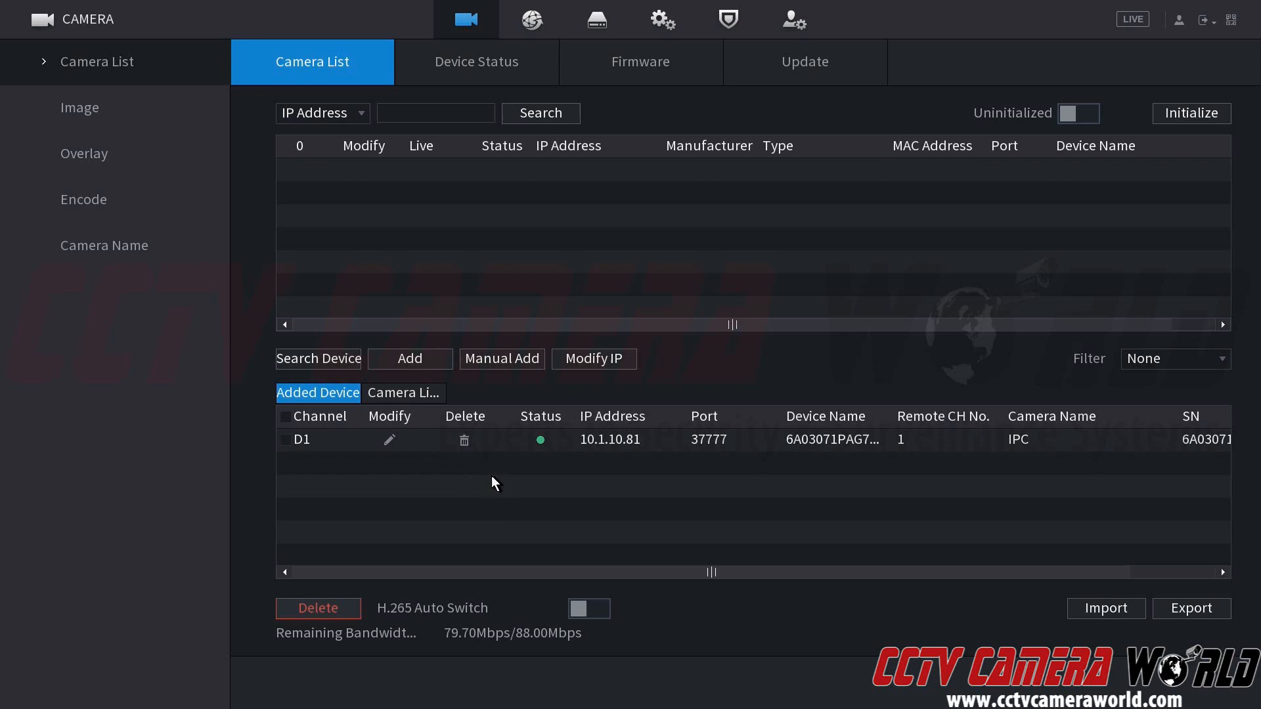
mouse_move(501, 480)
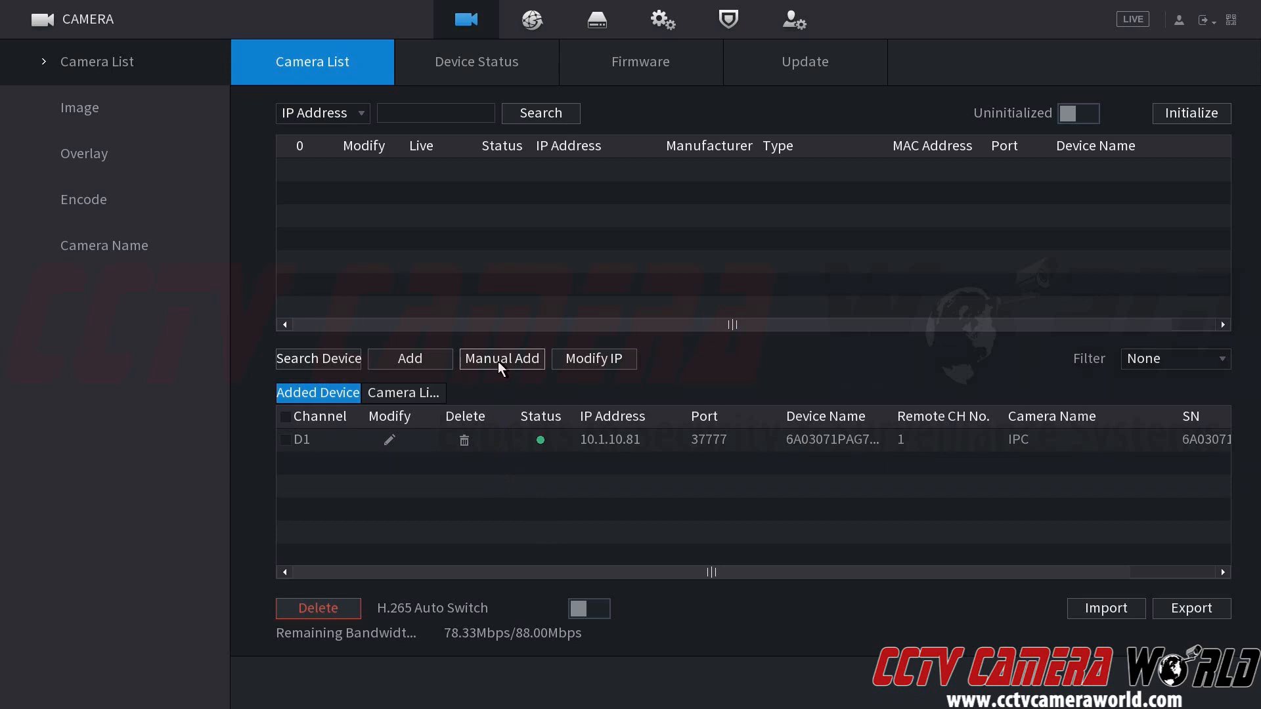
Step: In Manual Add for channel D2, enter a .10. IP fragment and choose ONVIF as manufacturer
left_click(500, 358)
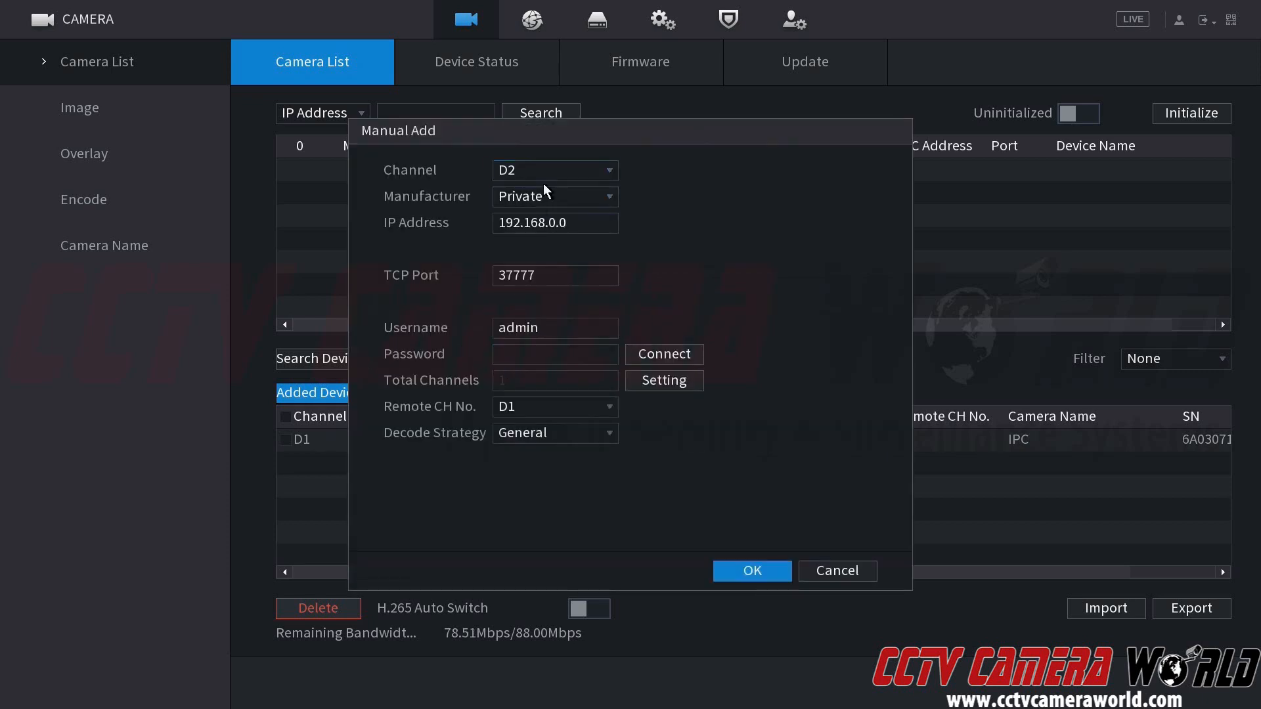
left_click(554, 223)
type("10.")
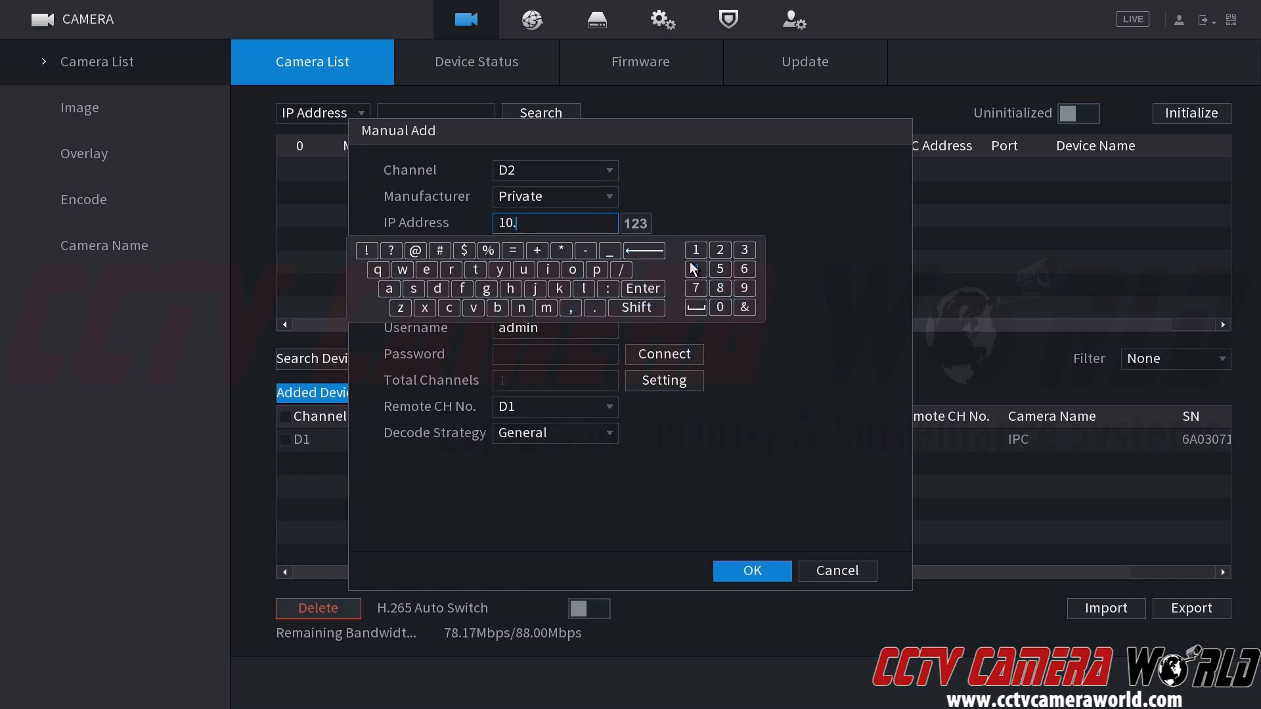
left_click(695, 249)
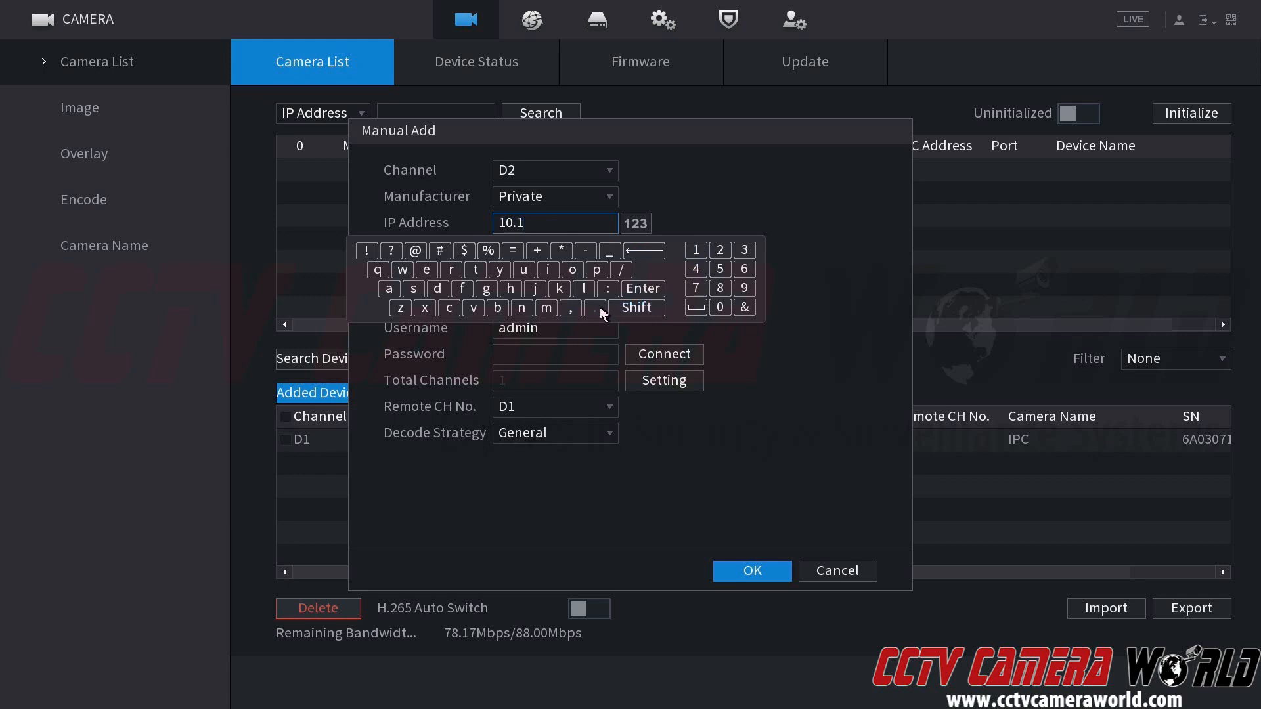
type(".10.90")
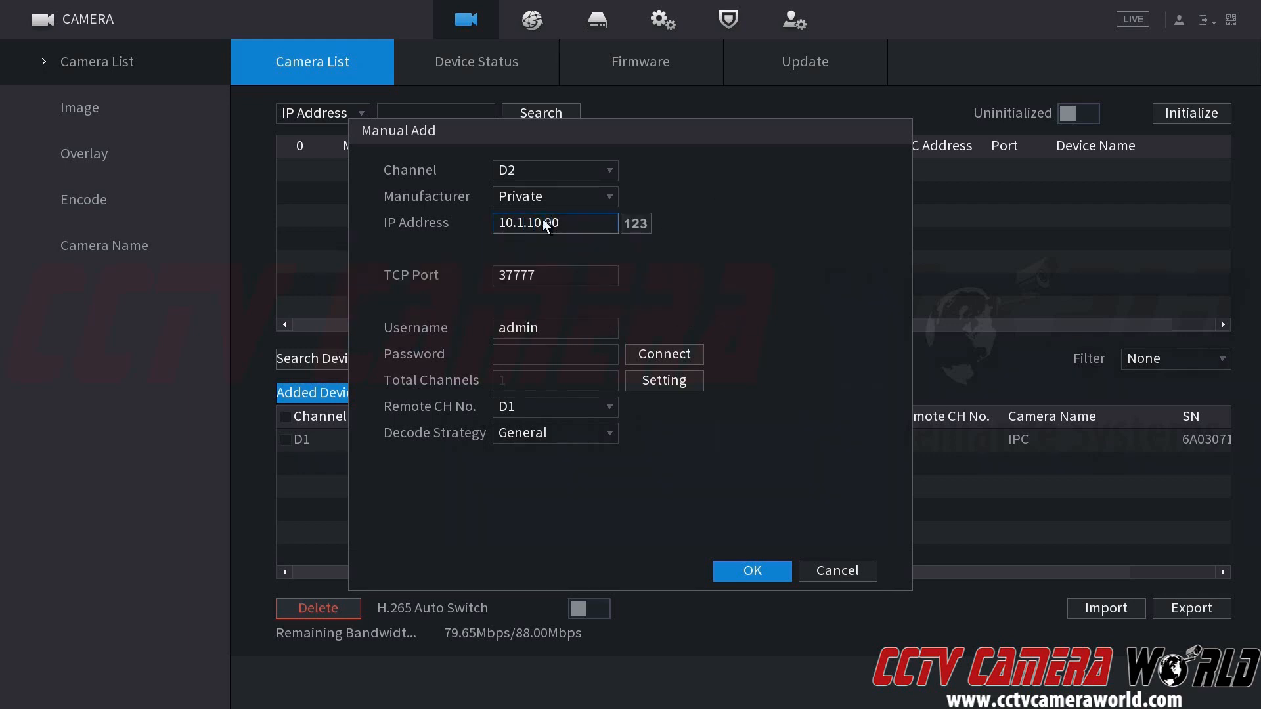
left_click(553, 196)
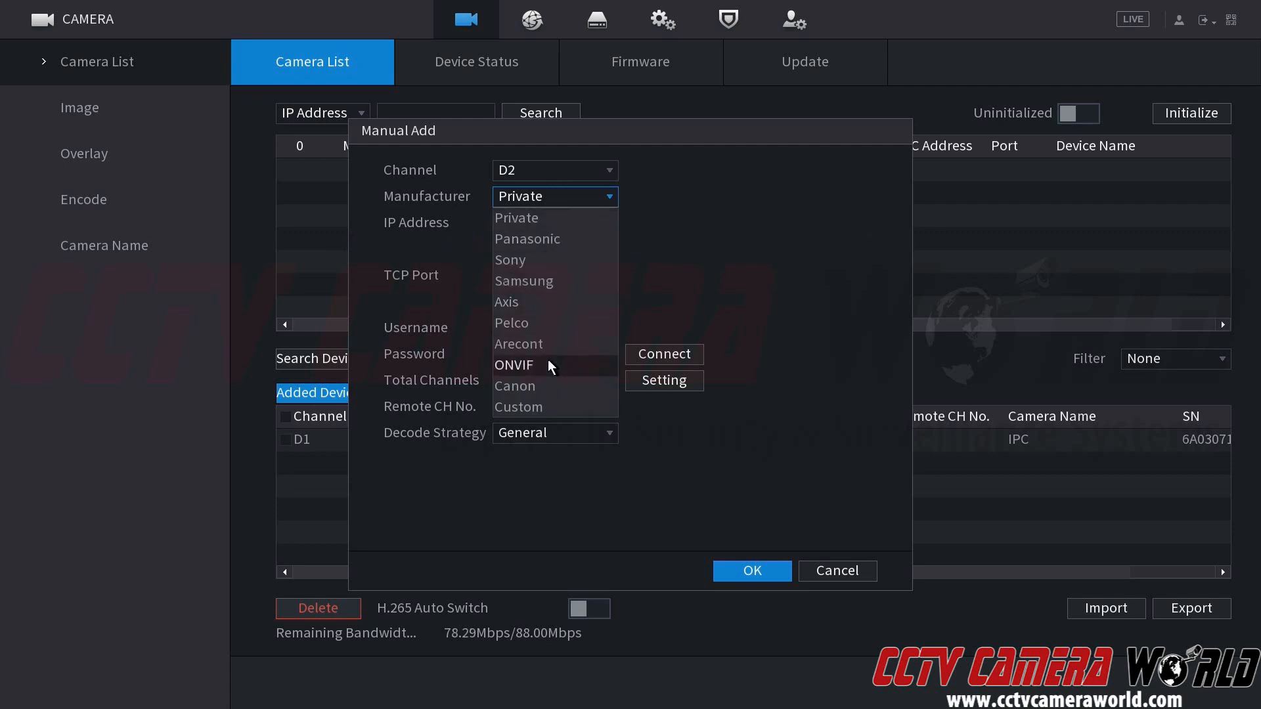
left_click(514, 365)
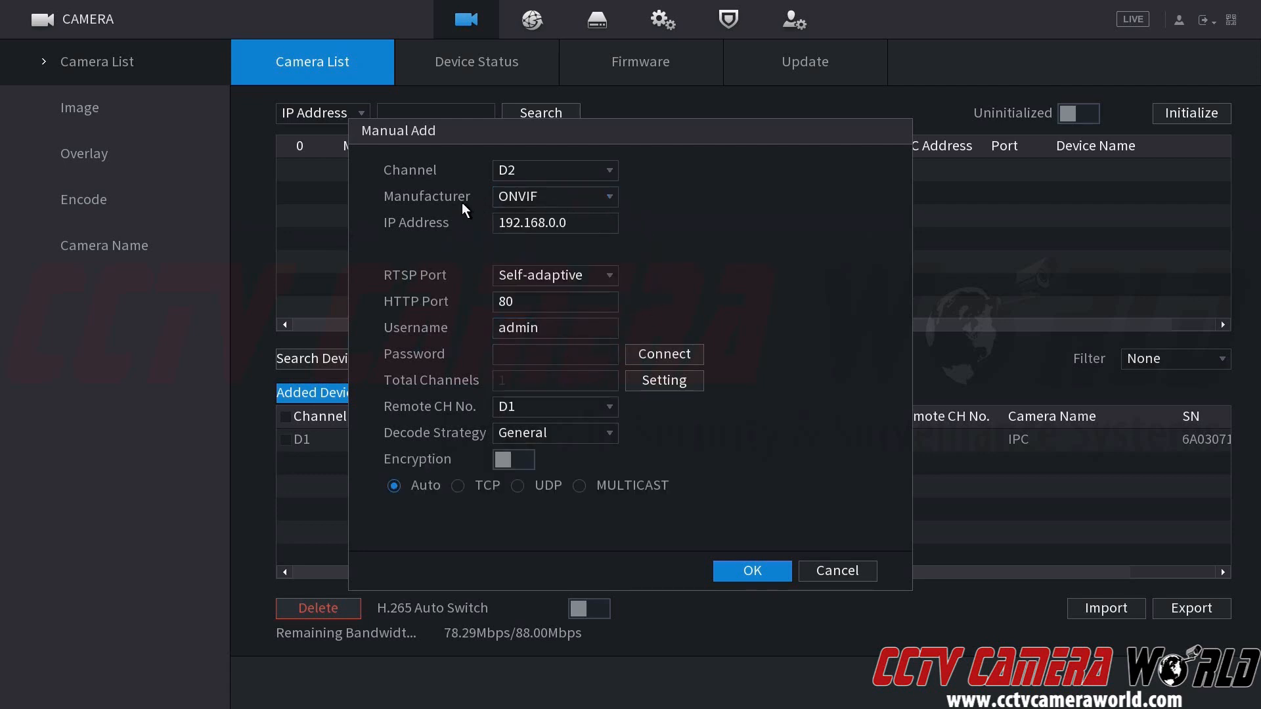
Step: Cancel the Manual Add dialog so Added Device still lists only D1 at 10.1.10.81
left_click(553, 196)
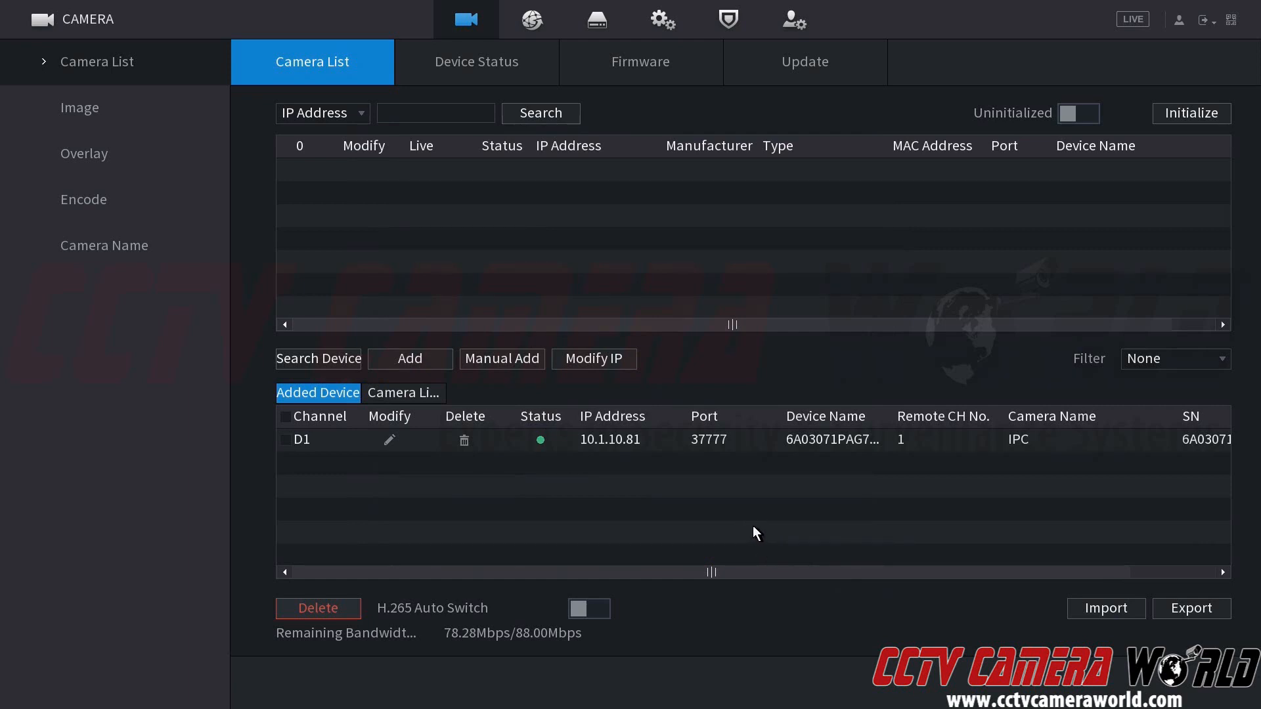
mouse_move(751, 529)
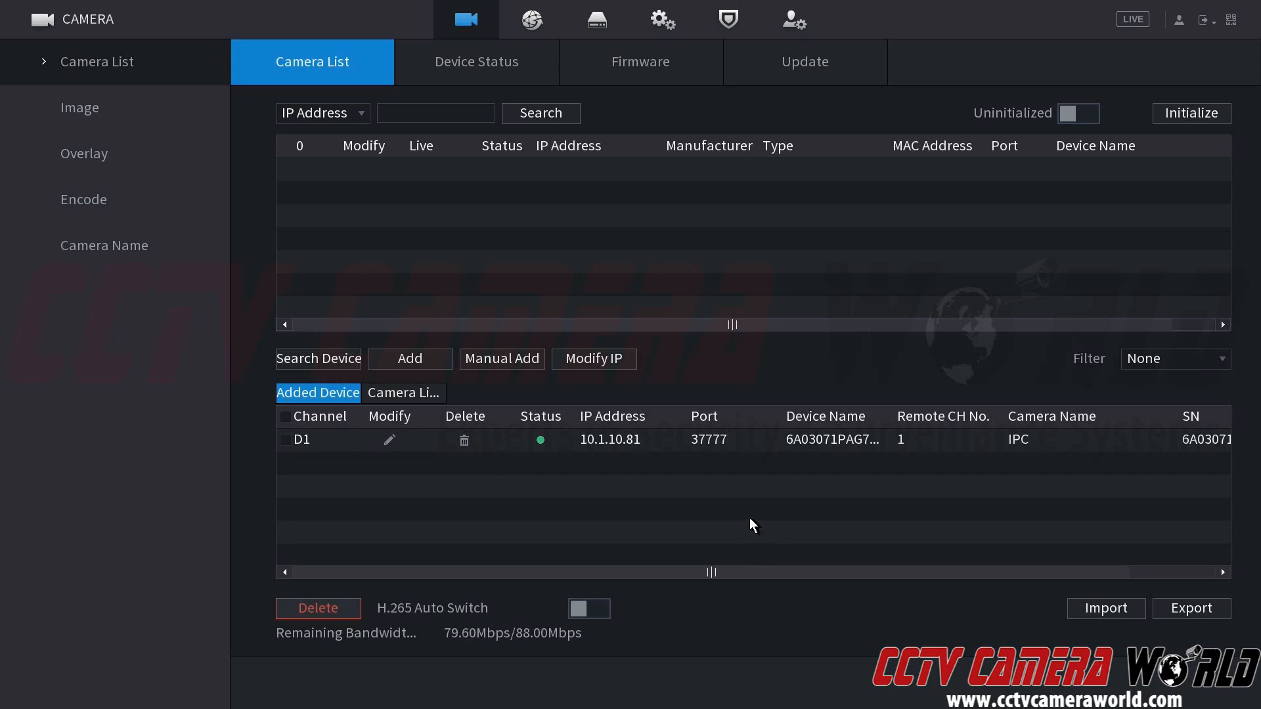
mouse_move(757, 518)
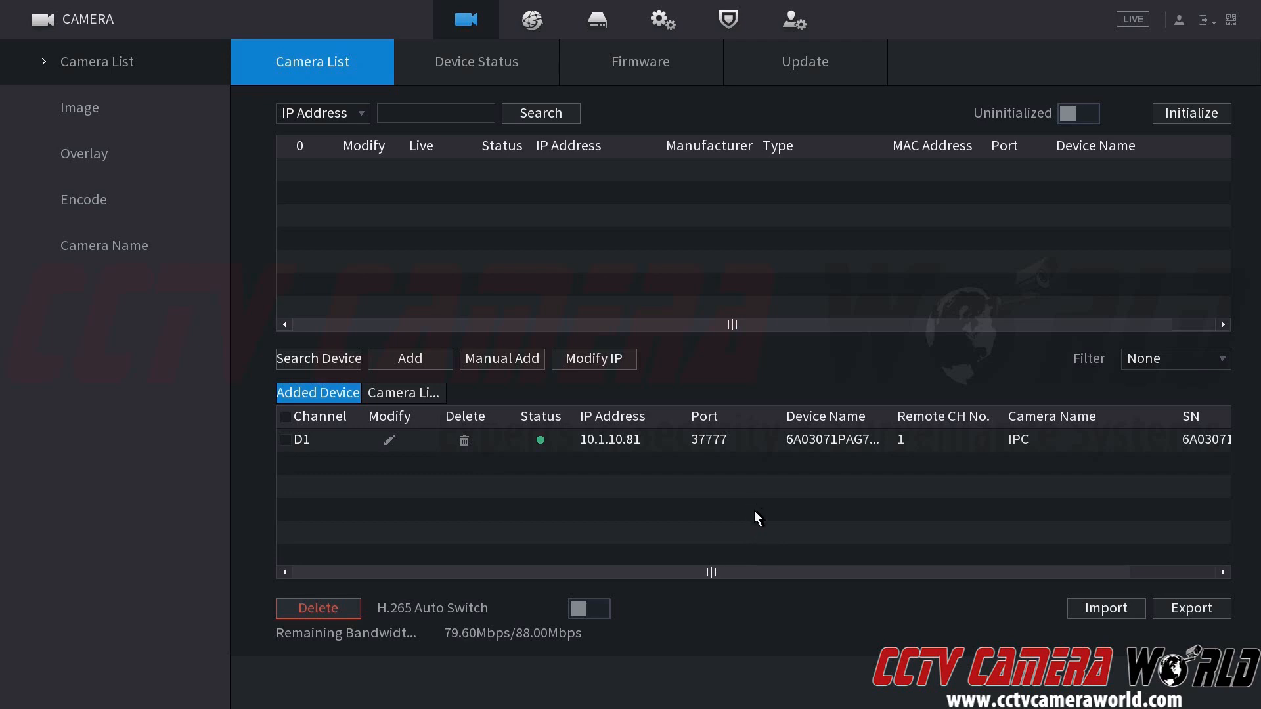